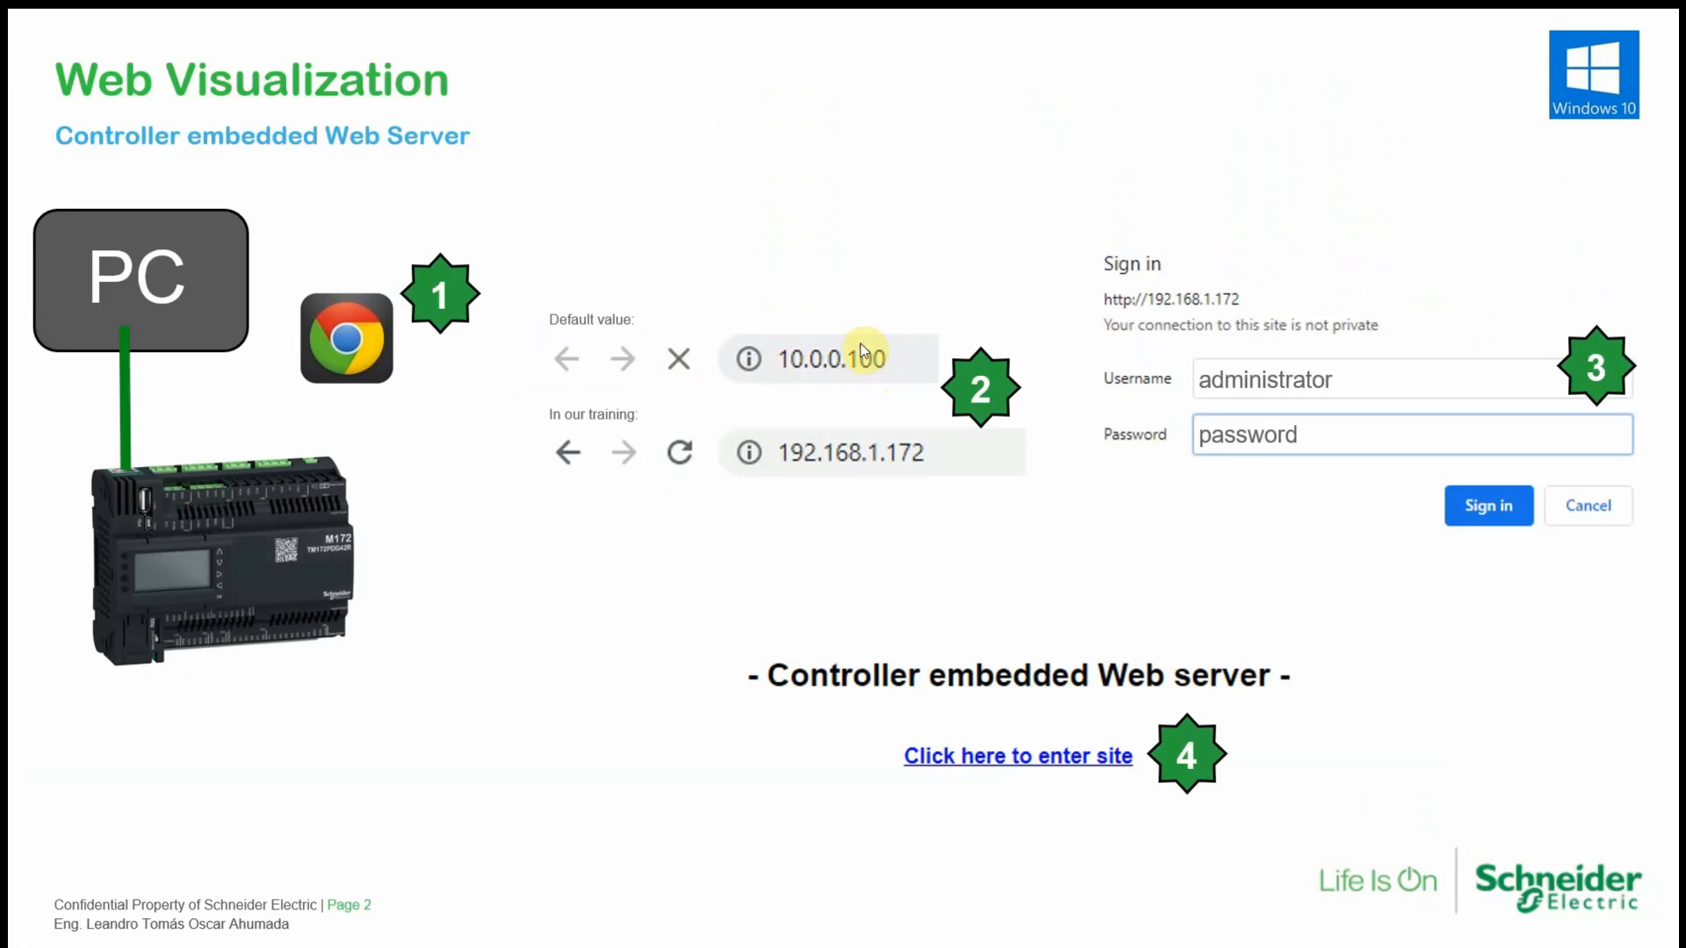
mouse_move(876, 333)
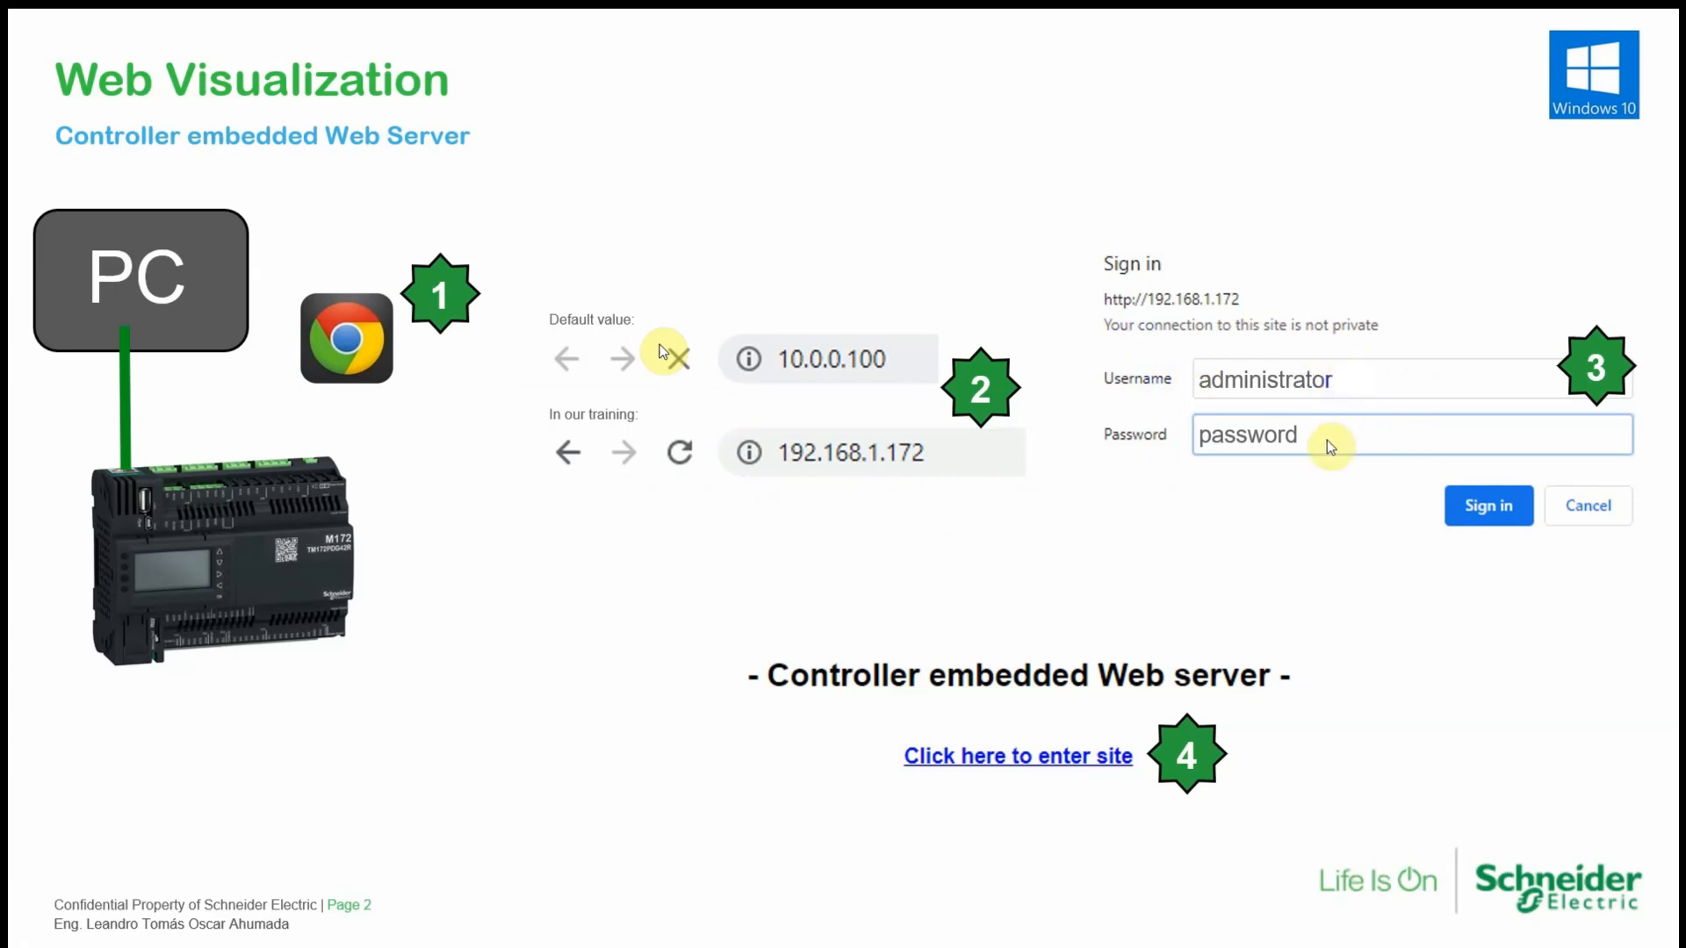
mouse_move(1270, 493)
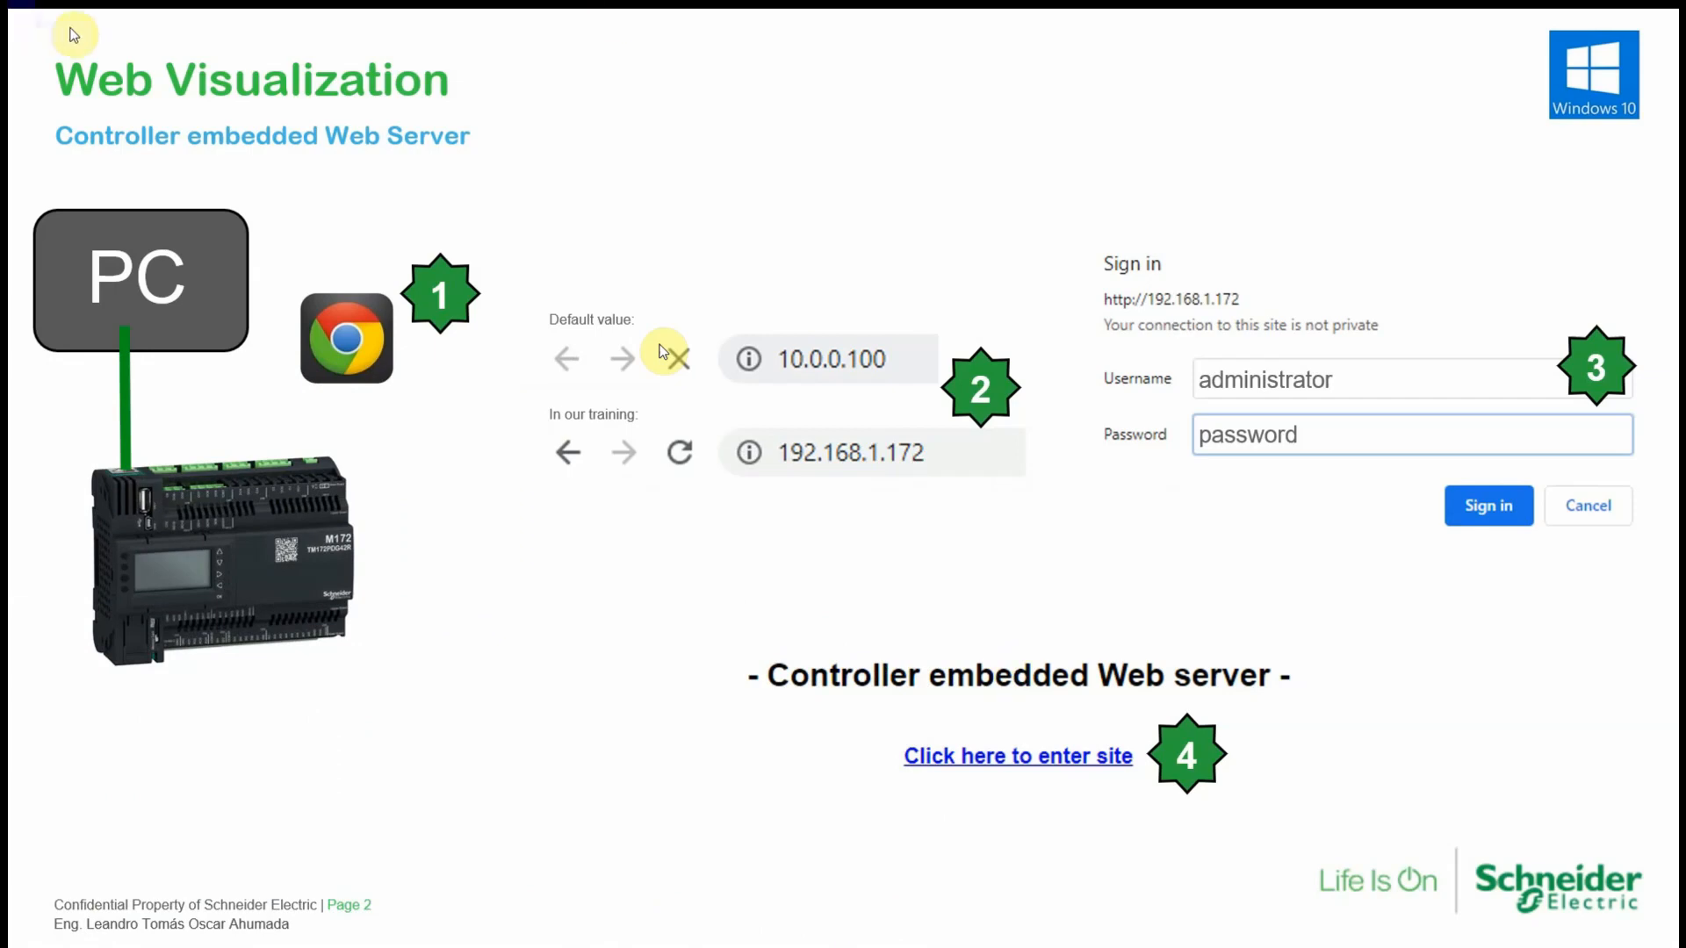
Launch Chrome in an incognito window and load the controller at 192.168.1.172
click(346, 337)
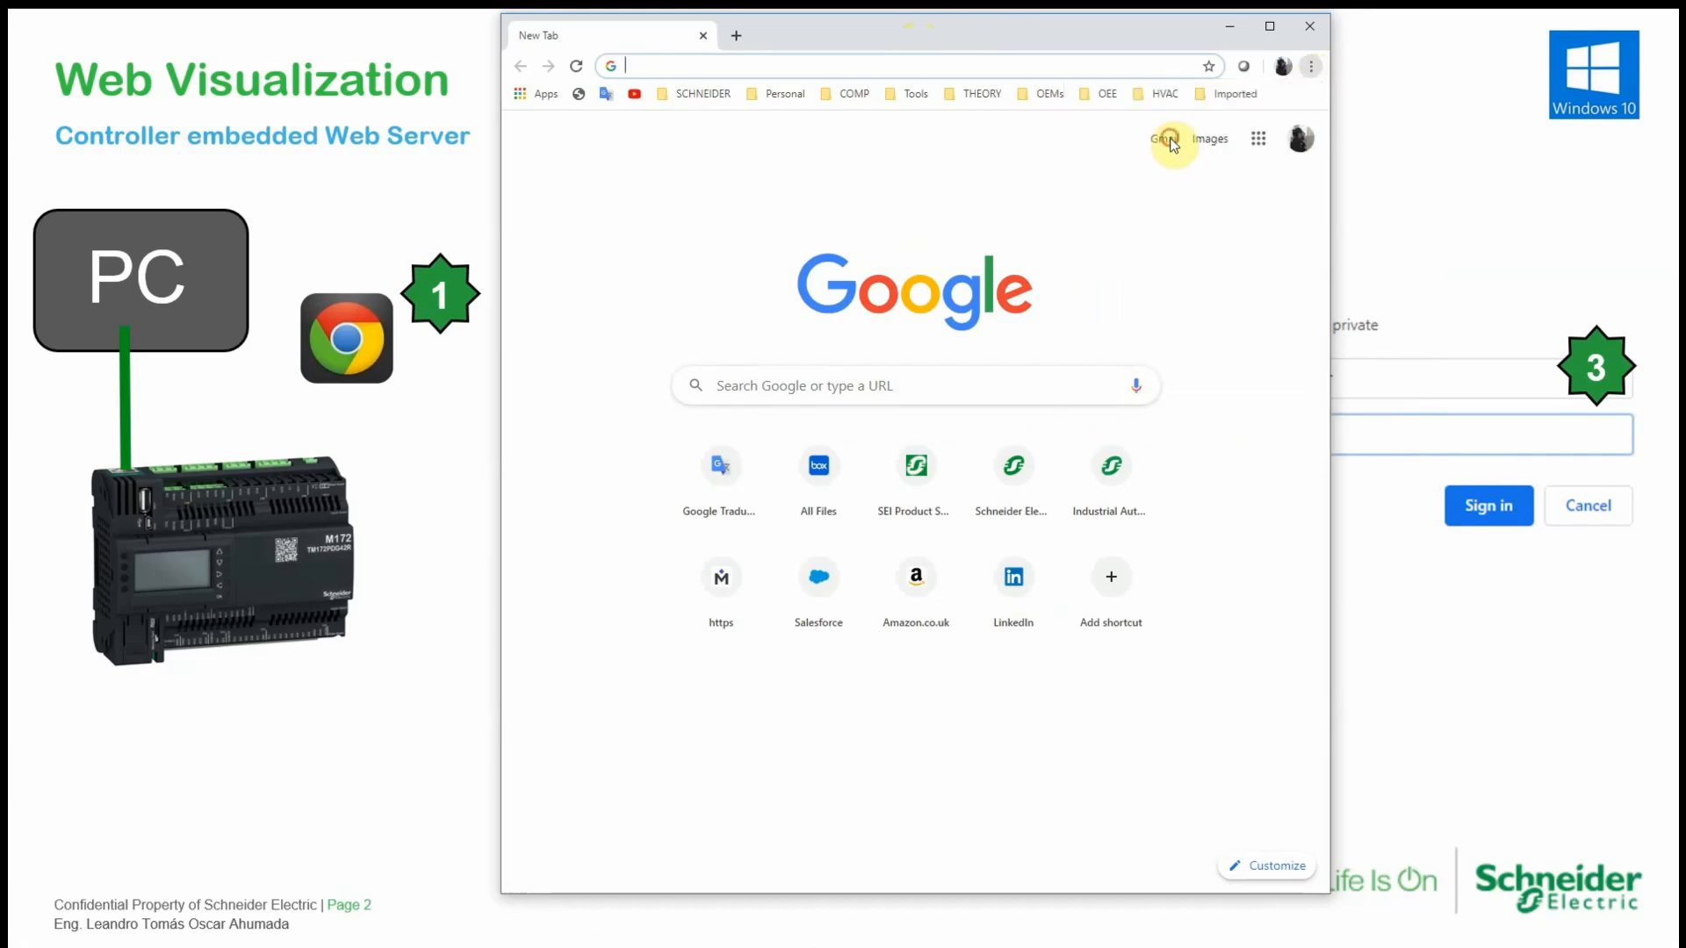
click(1311, 66)
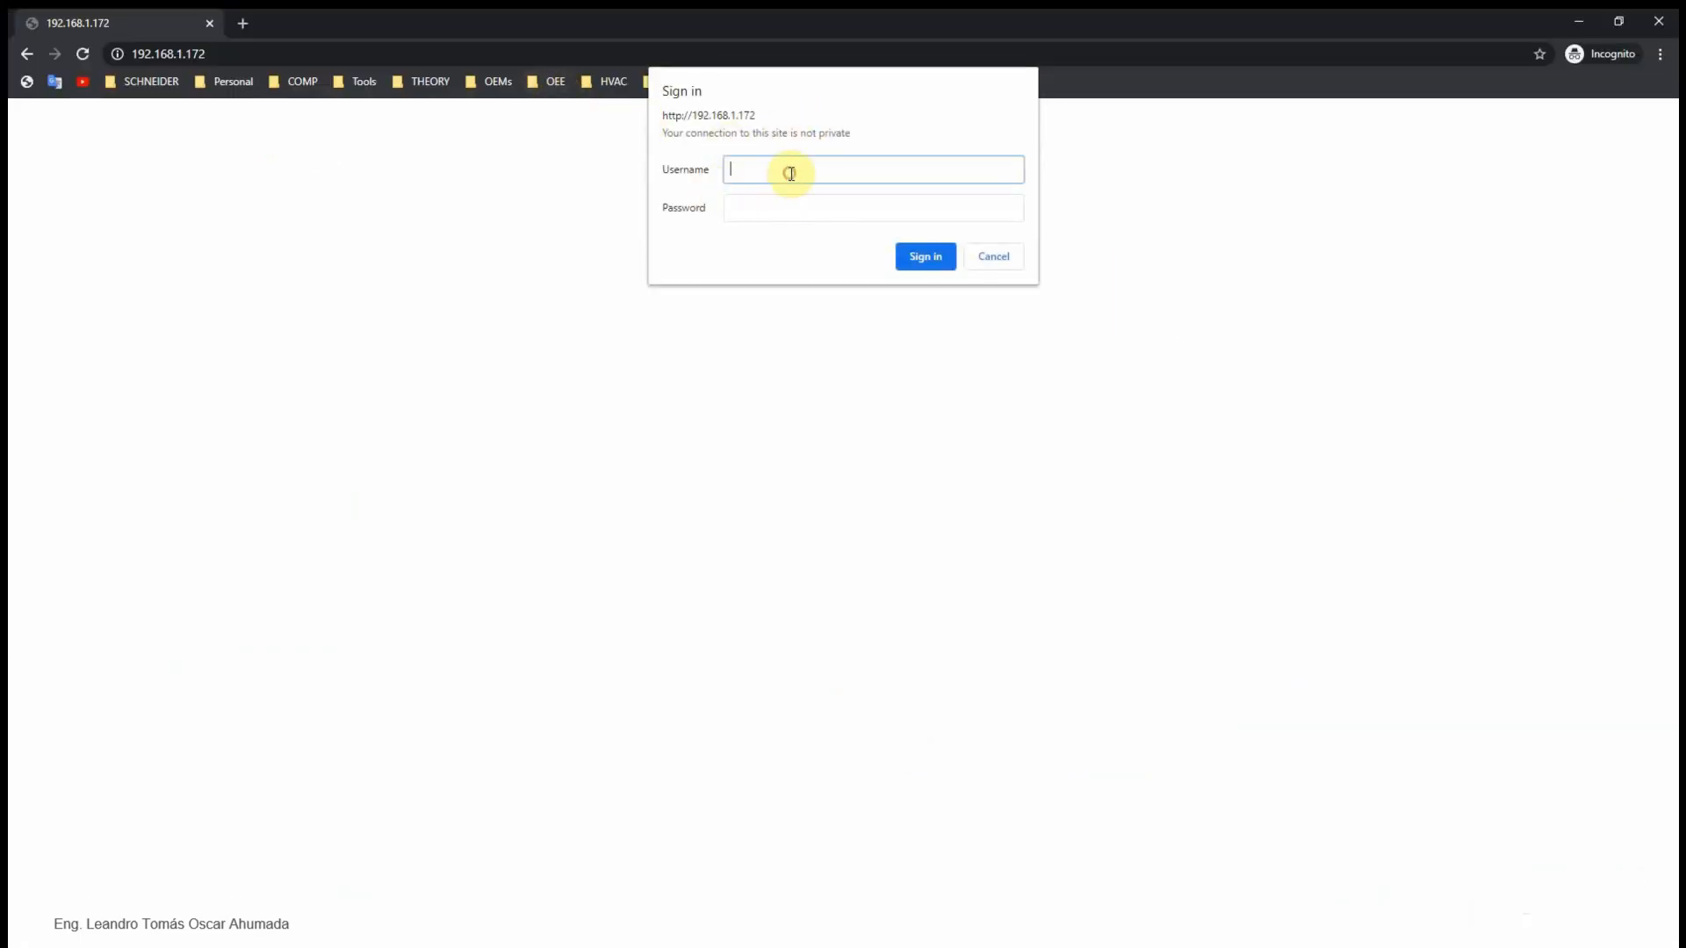
Sign in as 'administr' and fill the admin username, old and new password fields
text(administr)
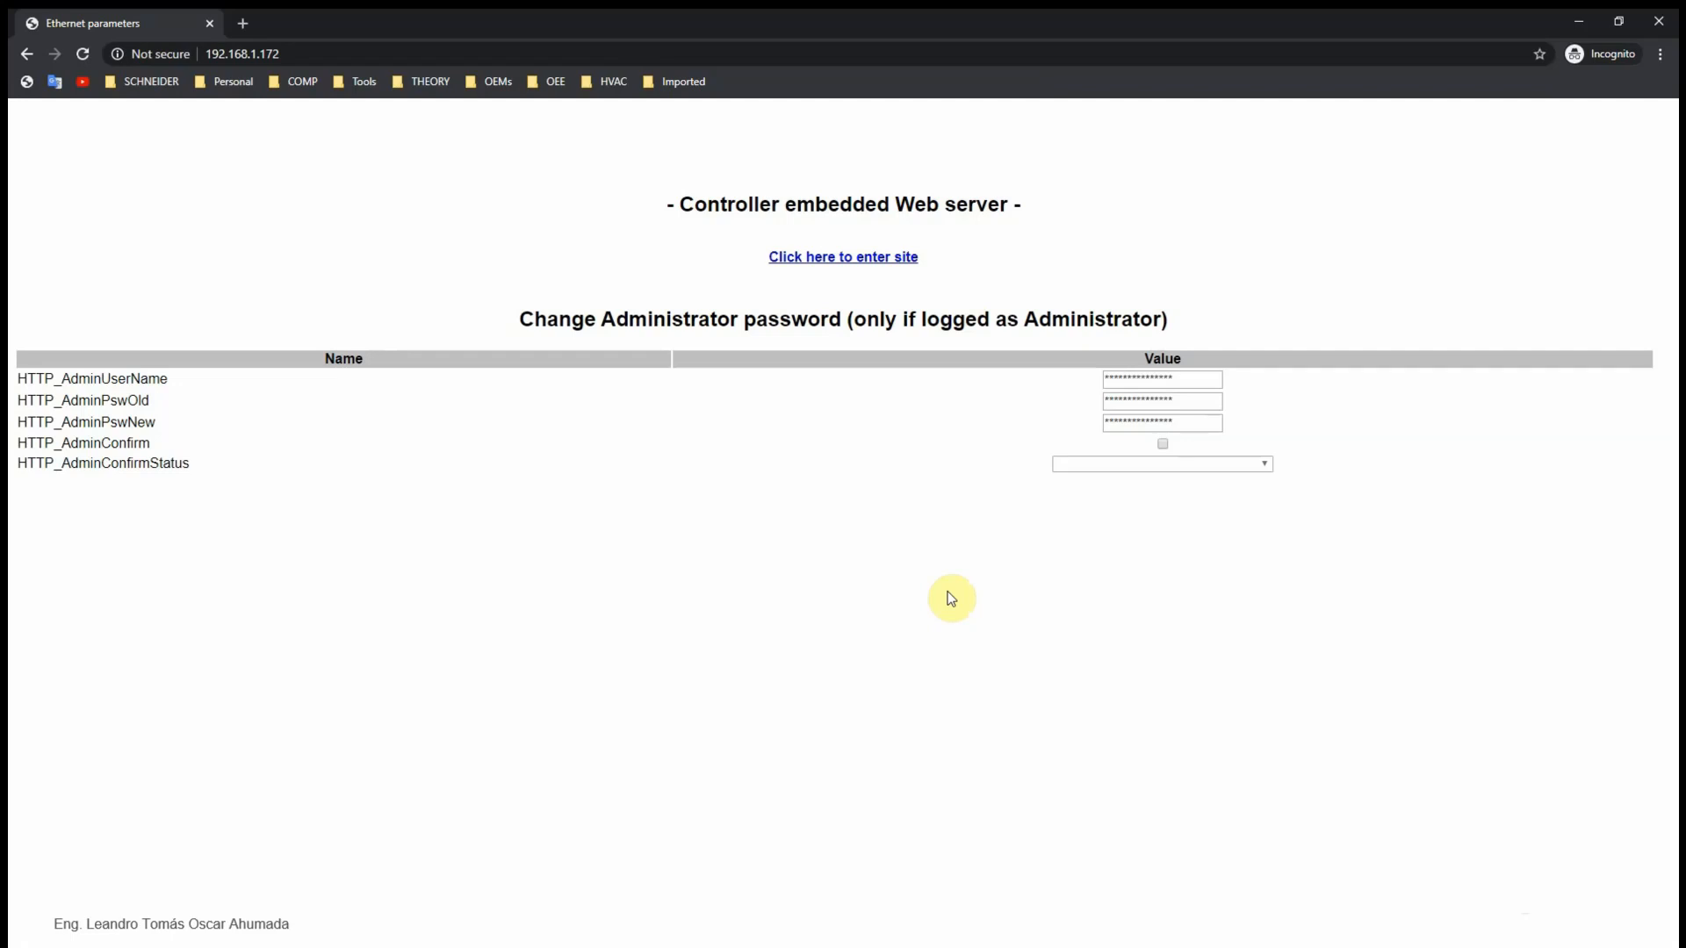
Tick HTTP_AdminConfirm and resubmit the administrator credentials to apply the new password
click(843, 255)
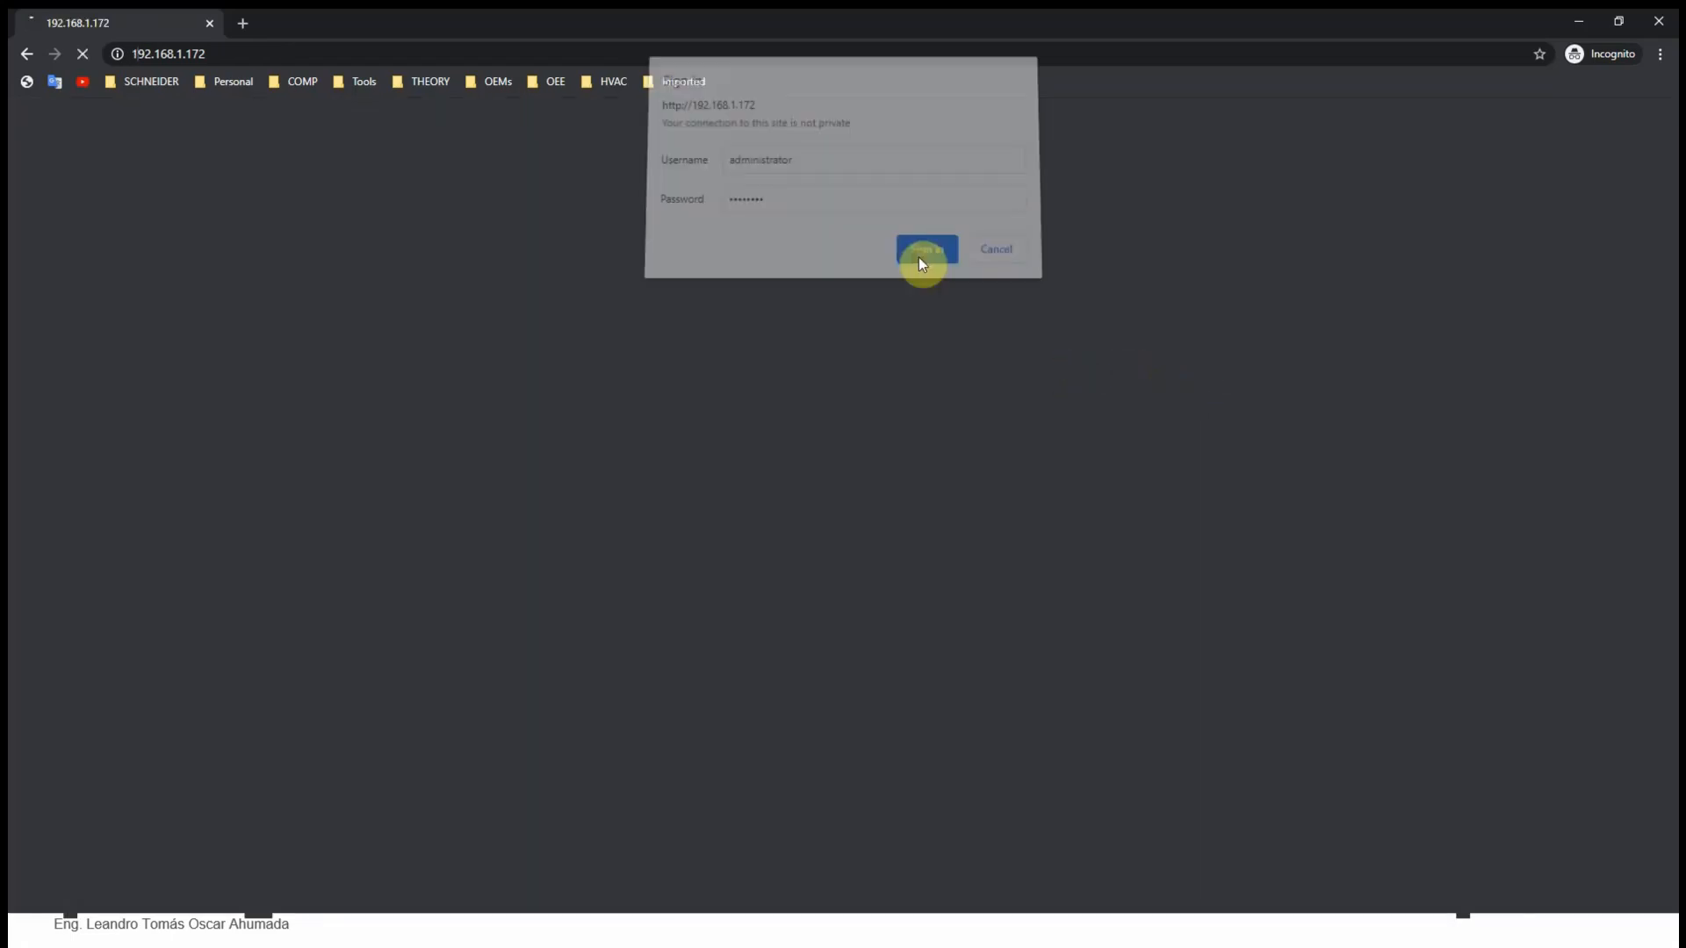
click(925, 248)
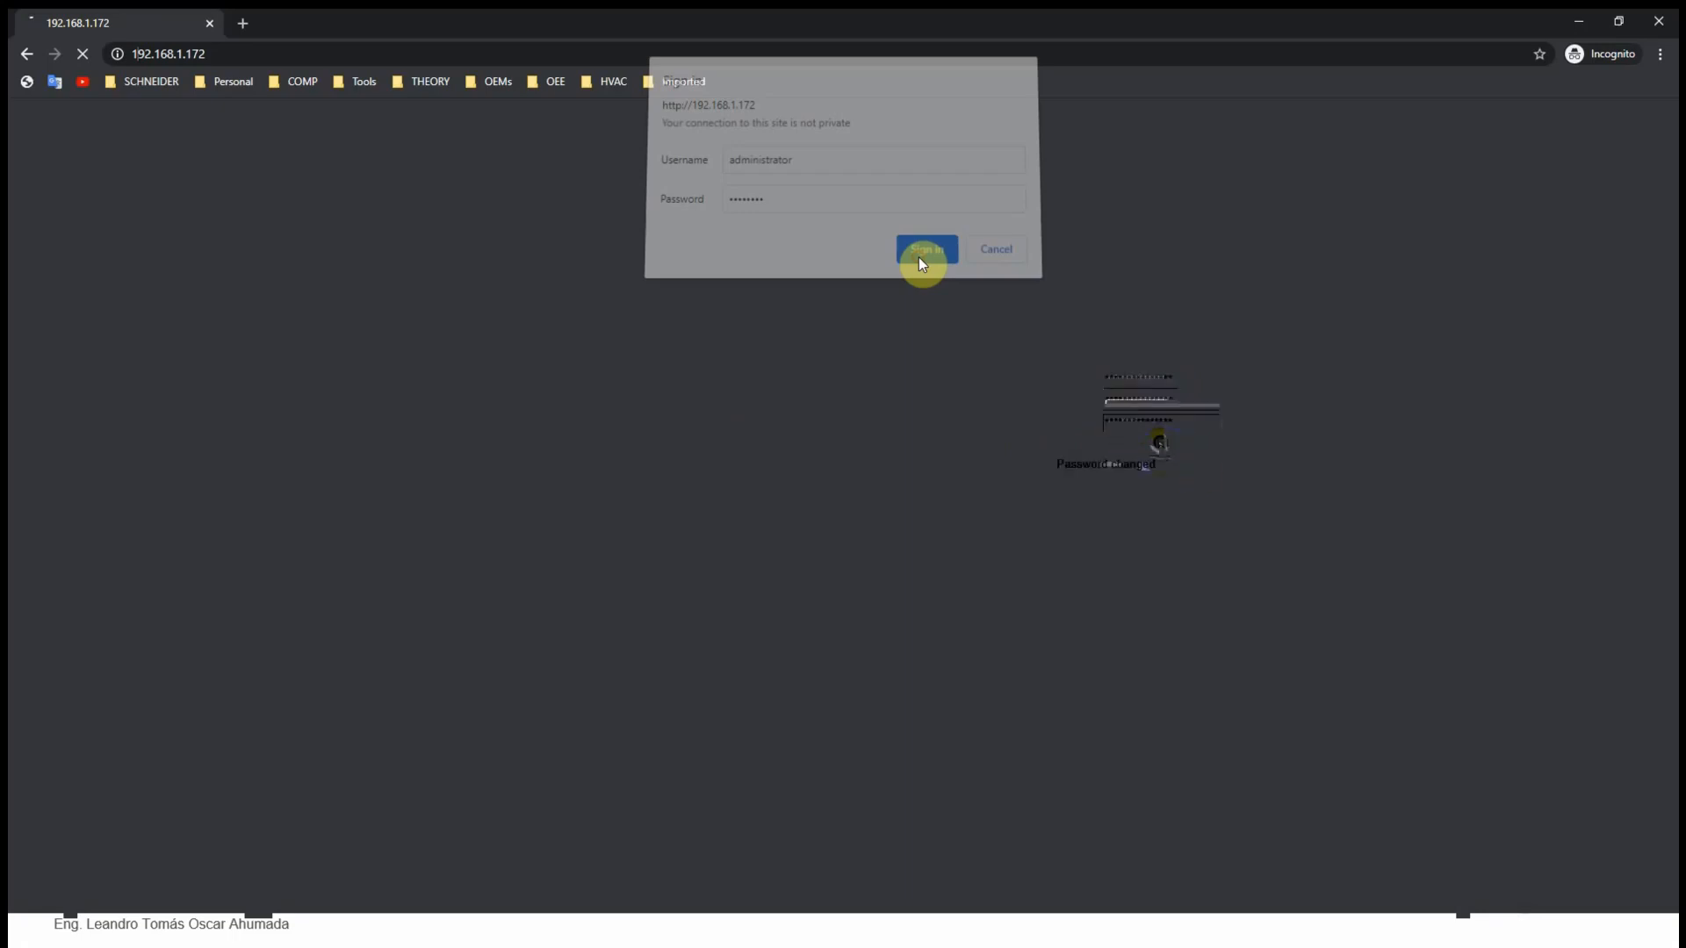
click(925, 249)
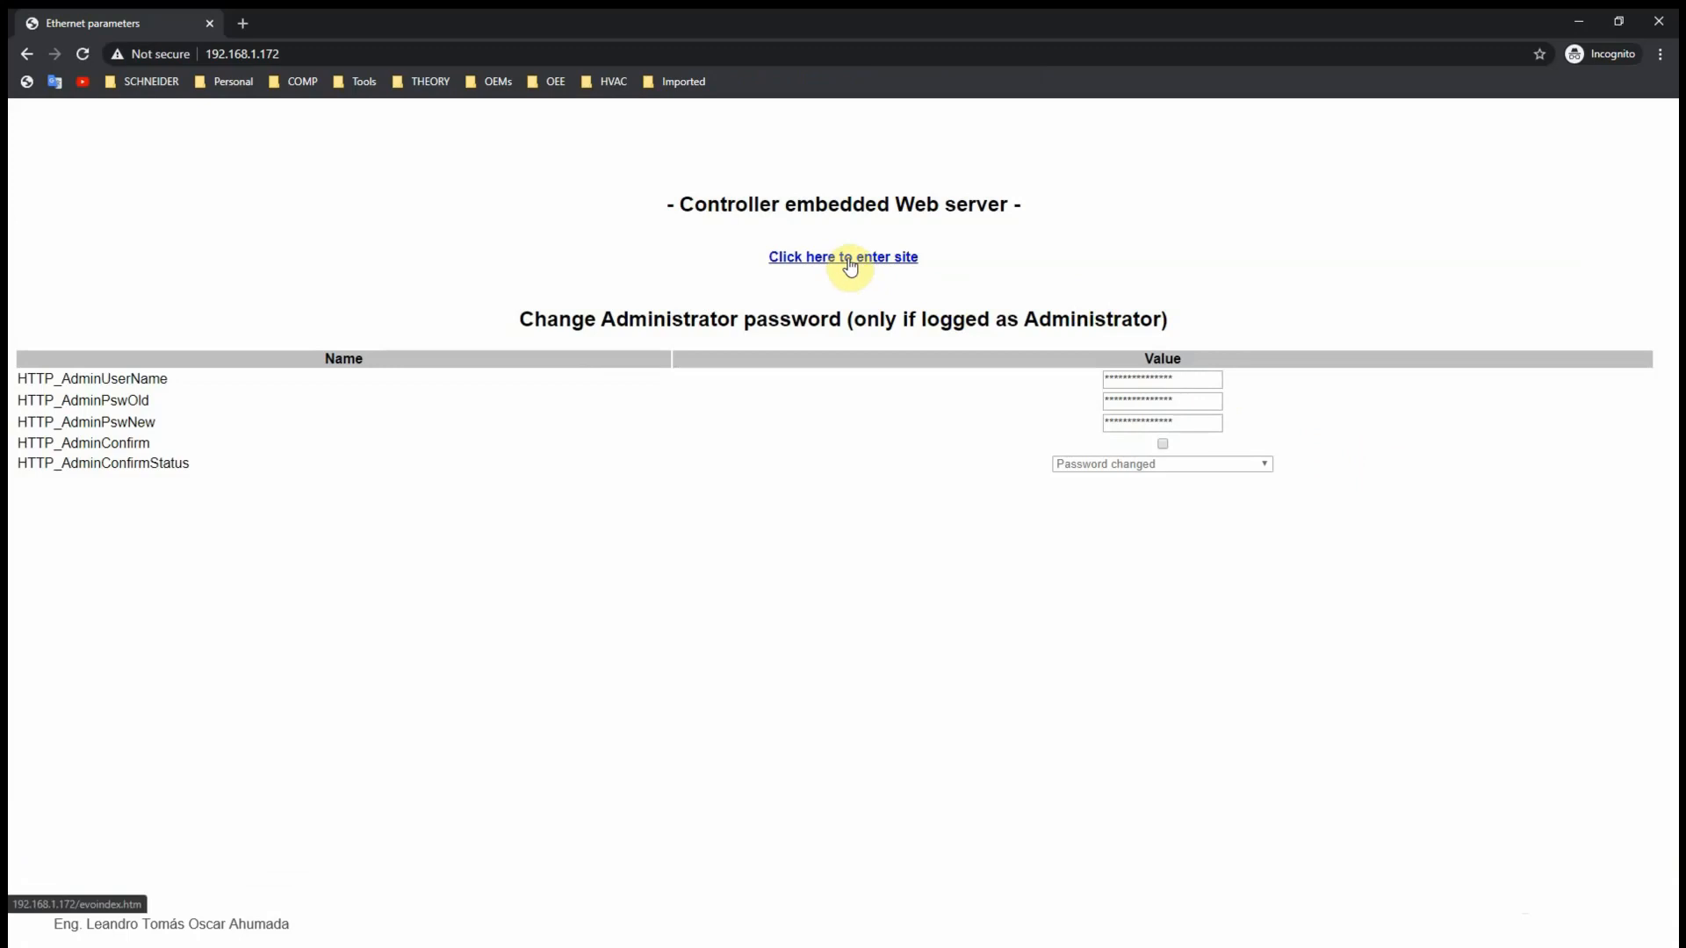
Enter the site, visit the password and System Clock adjust pages, then return to Index
click(842, 258)
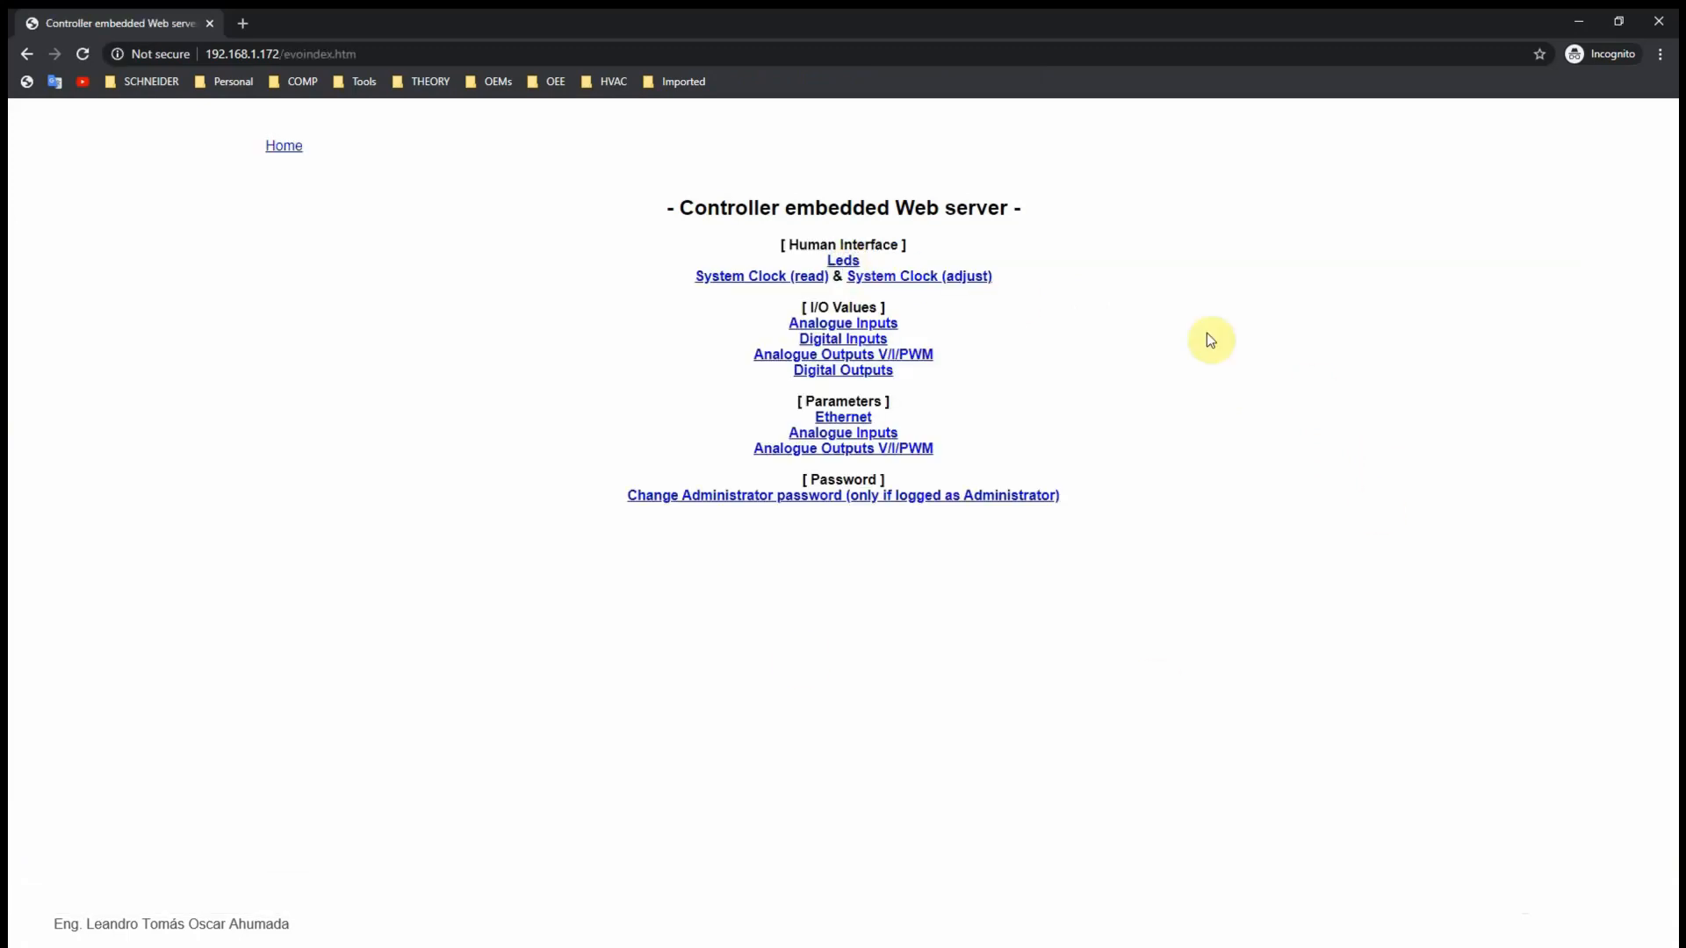
click(842, 260)
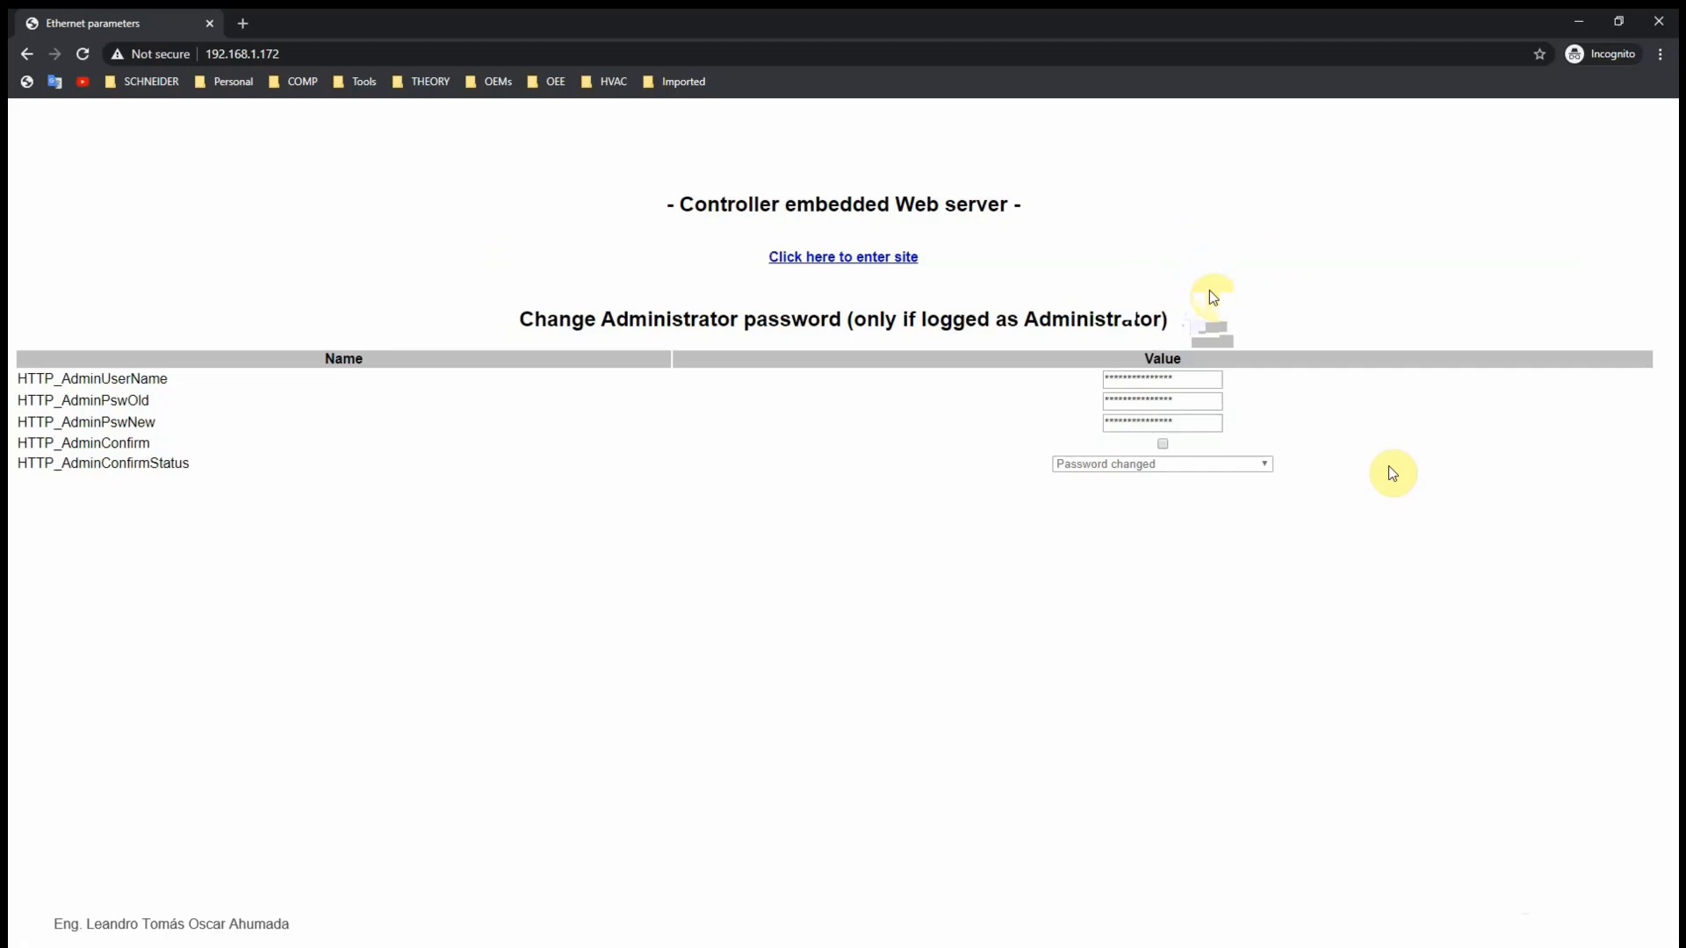
click(1155, 285)
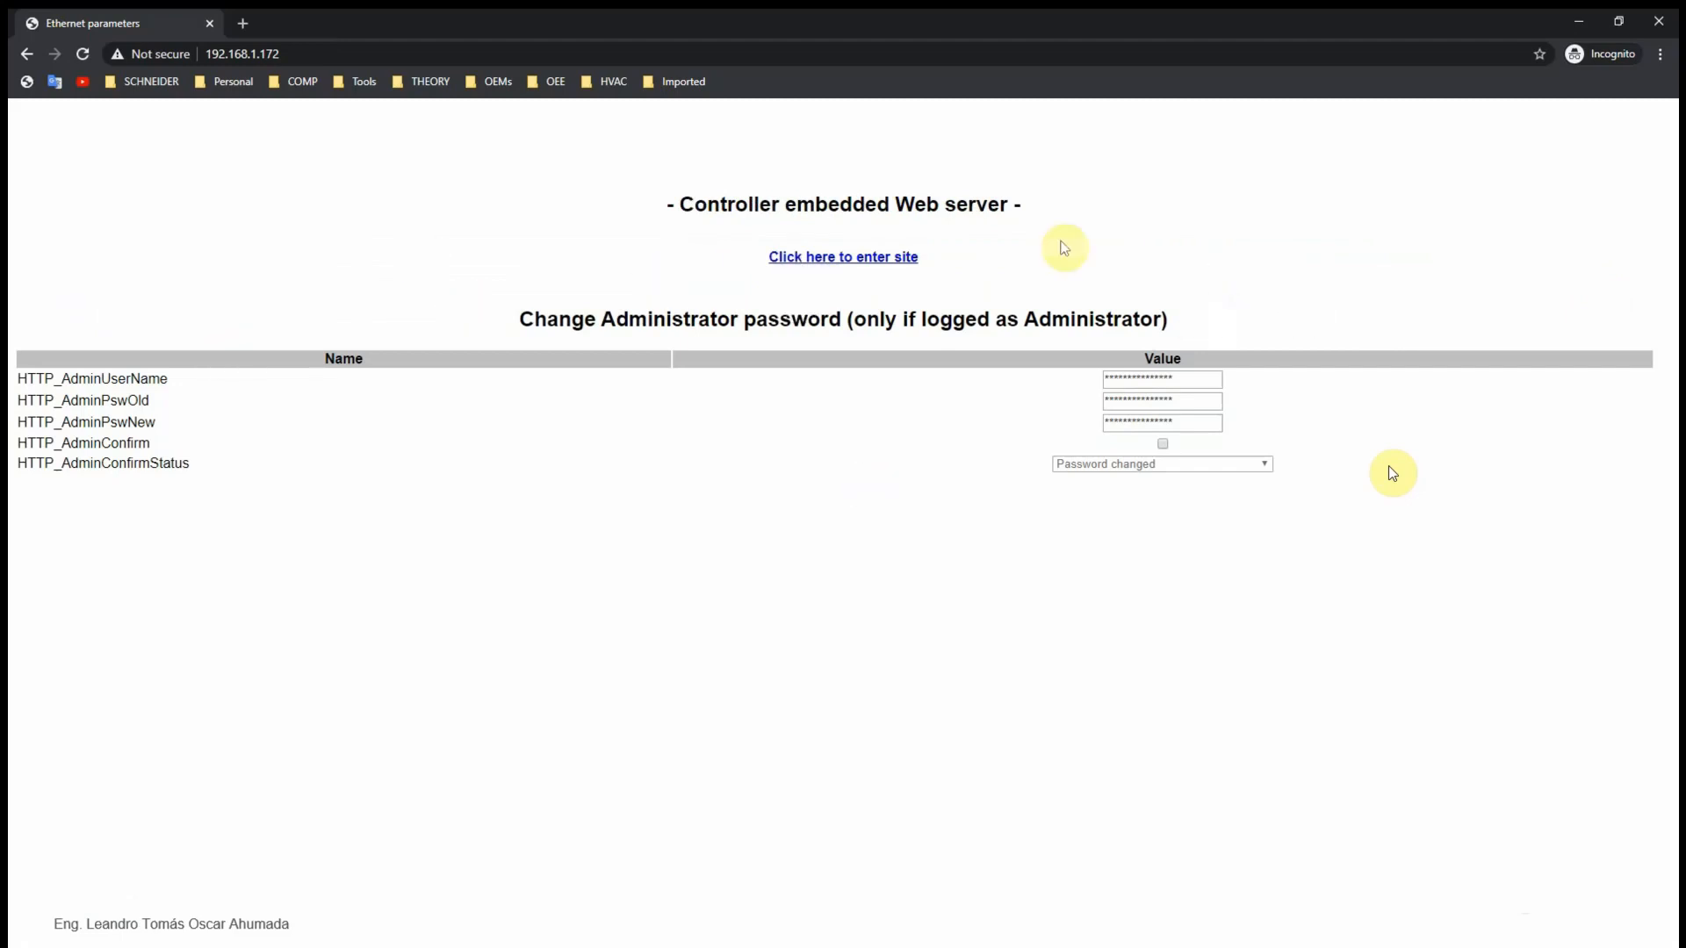
click(842, 257)
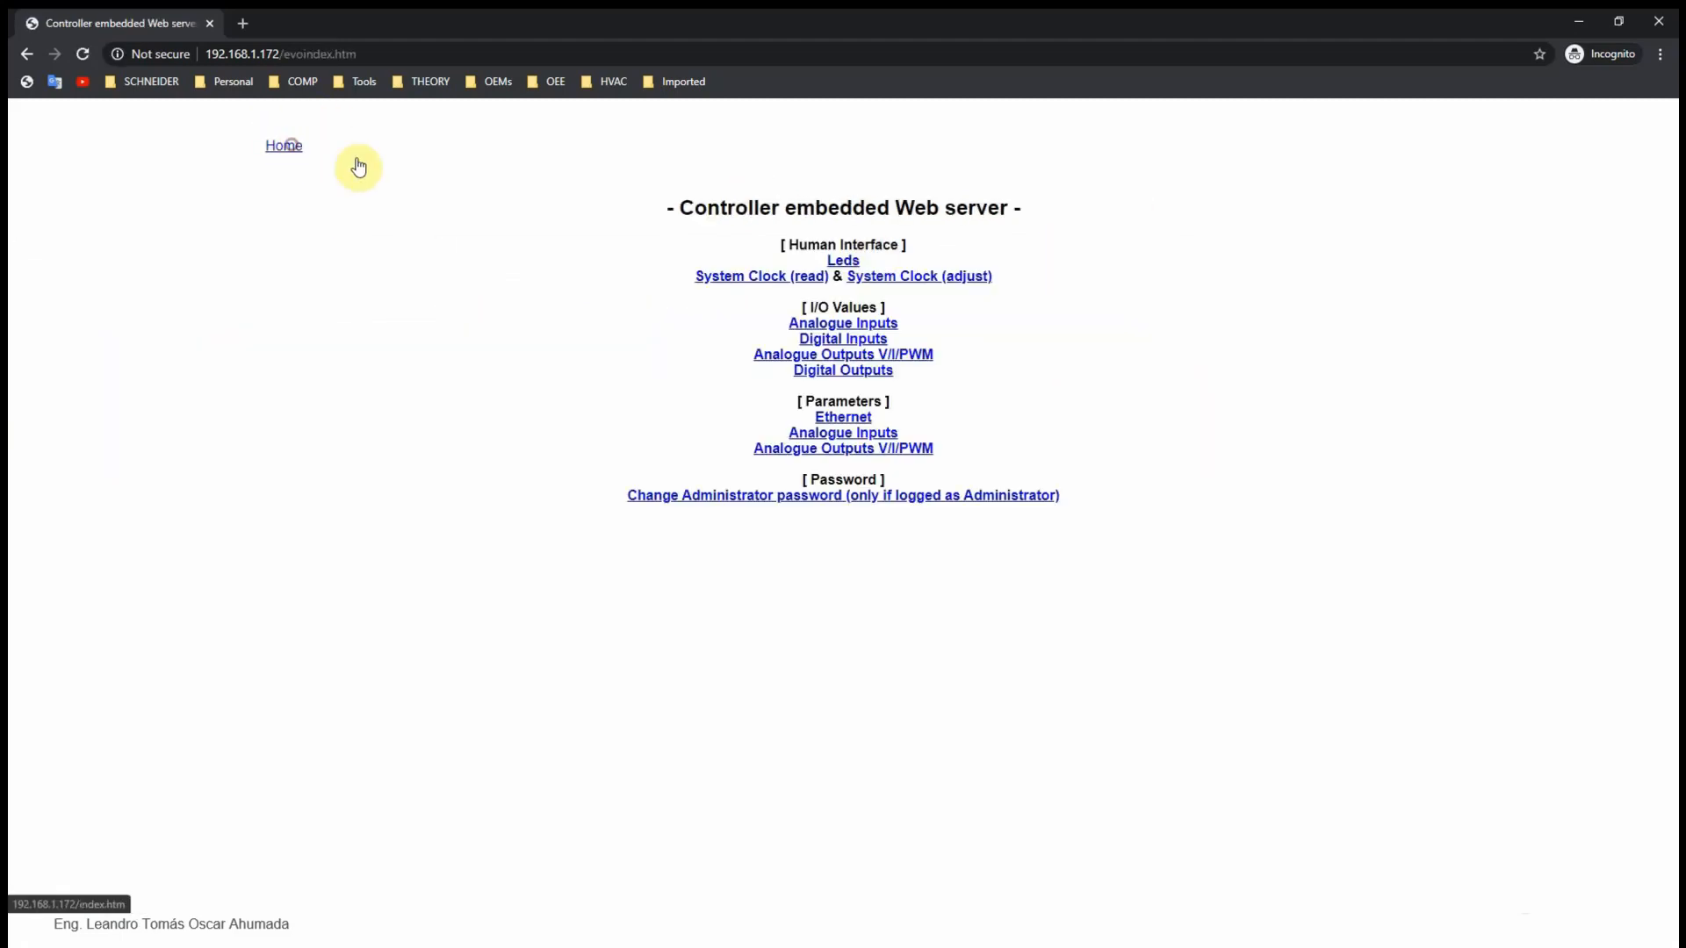
click(916, 276)
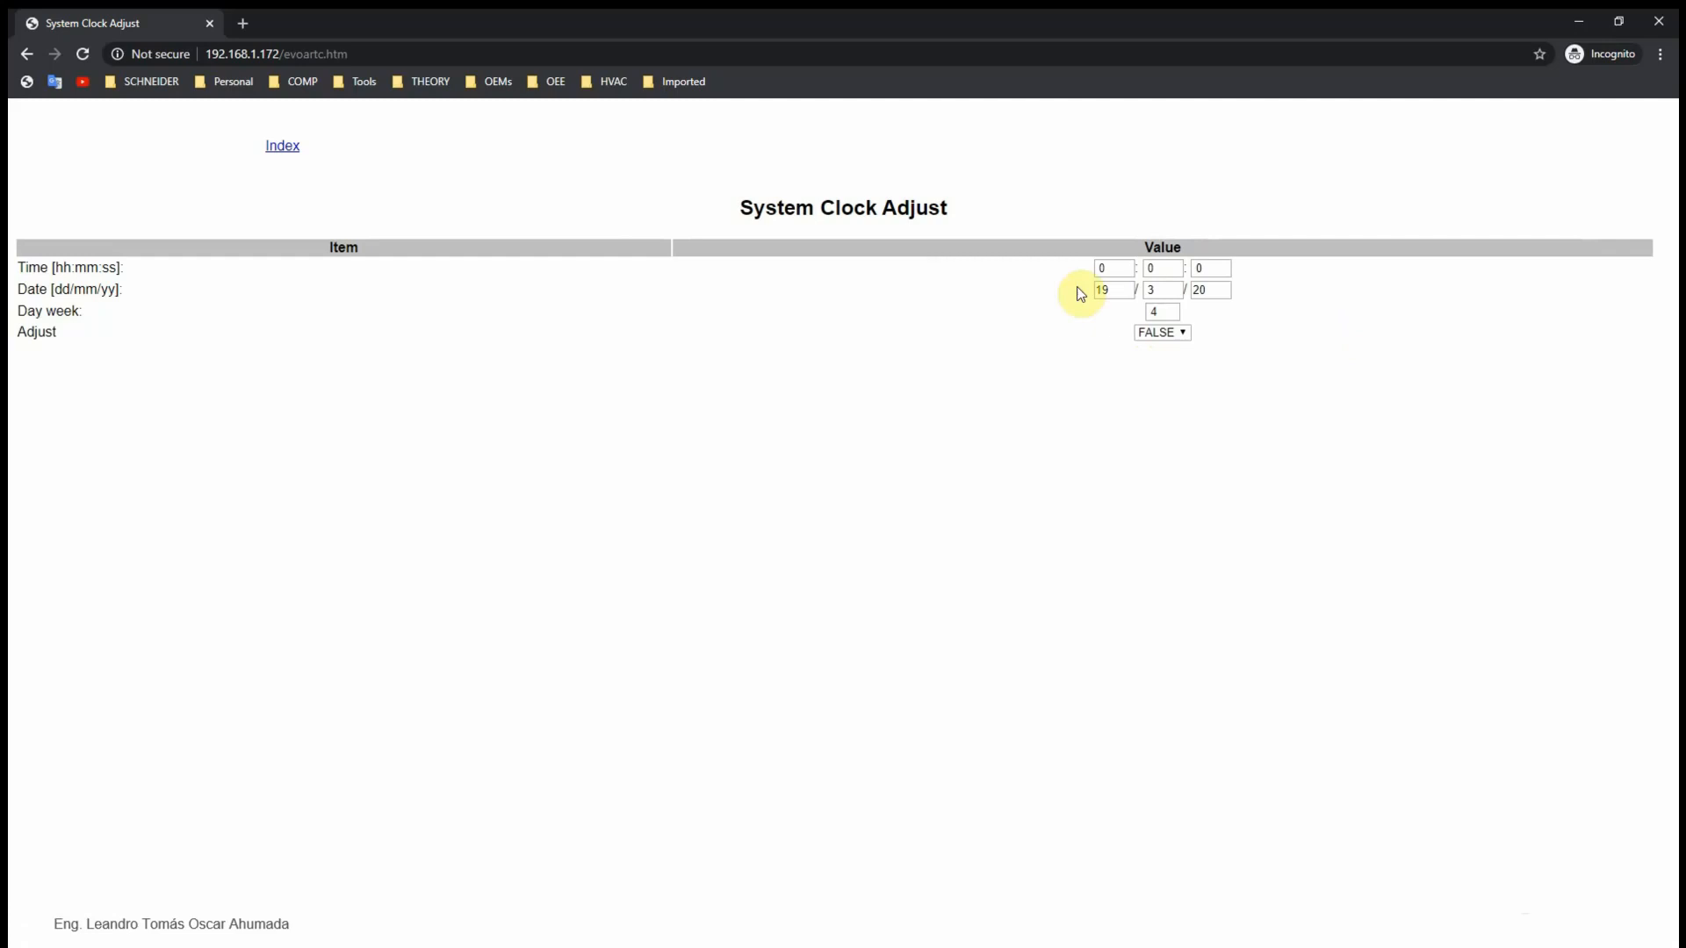
click(282, 145)
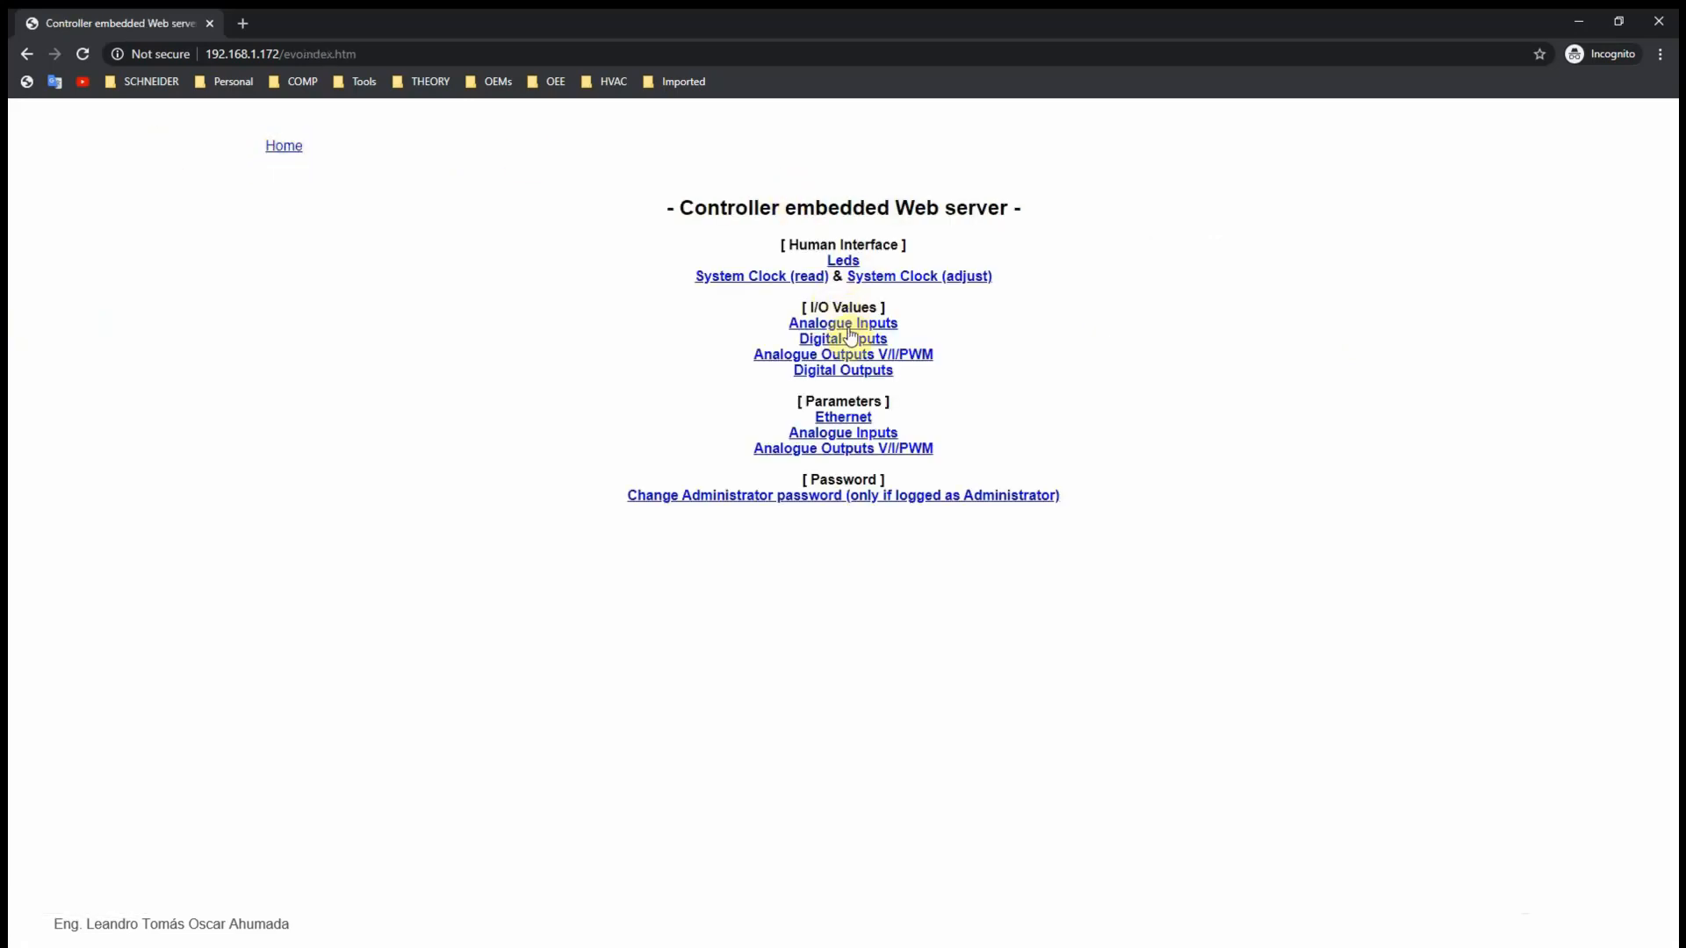
click(843, 322)
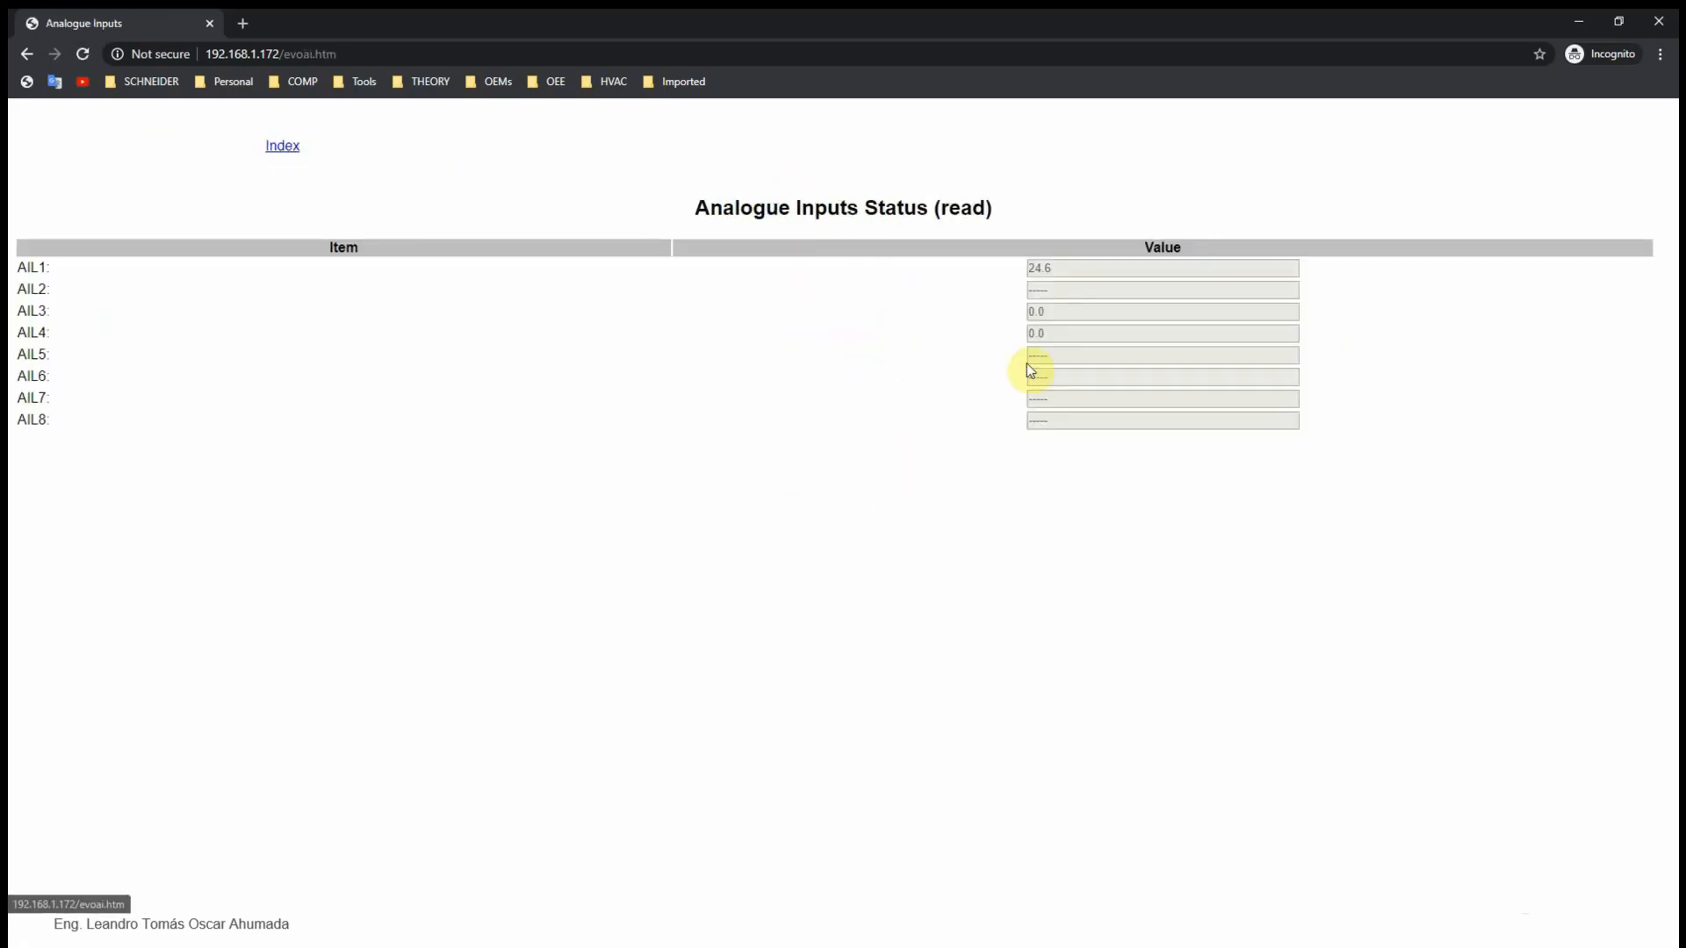
click(282, 145)
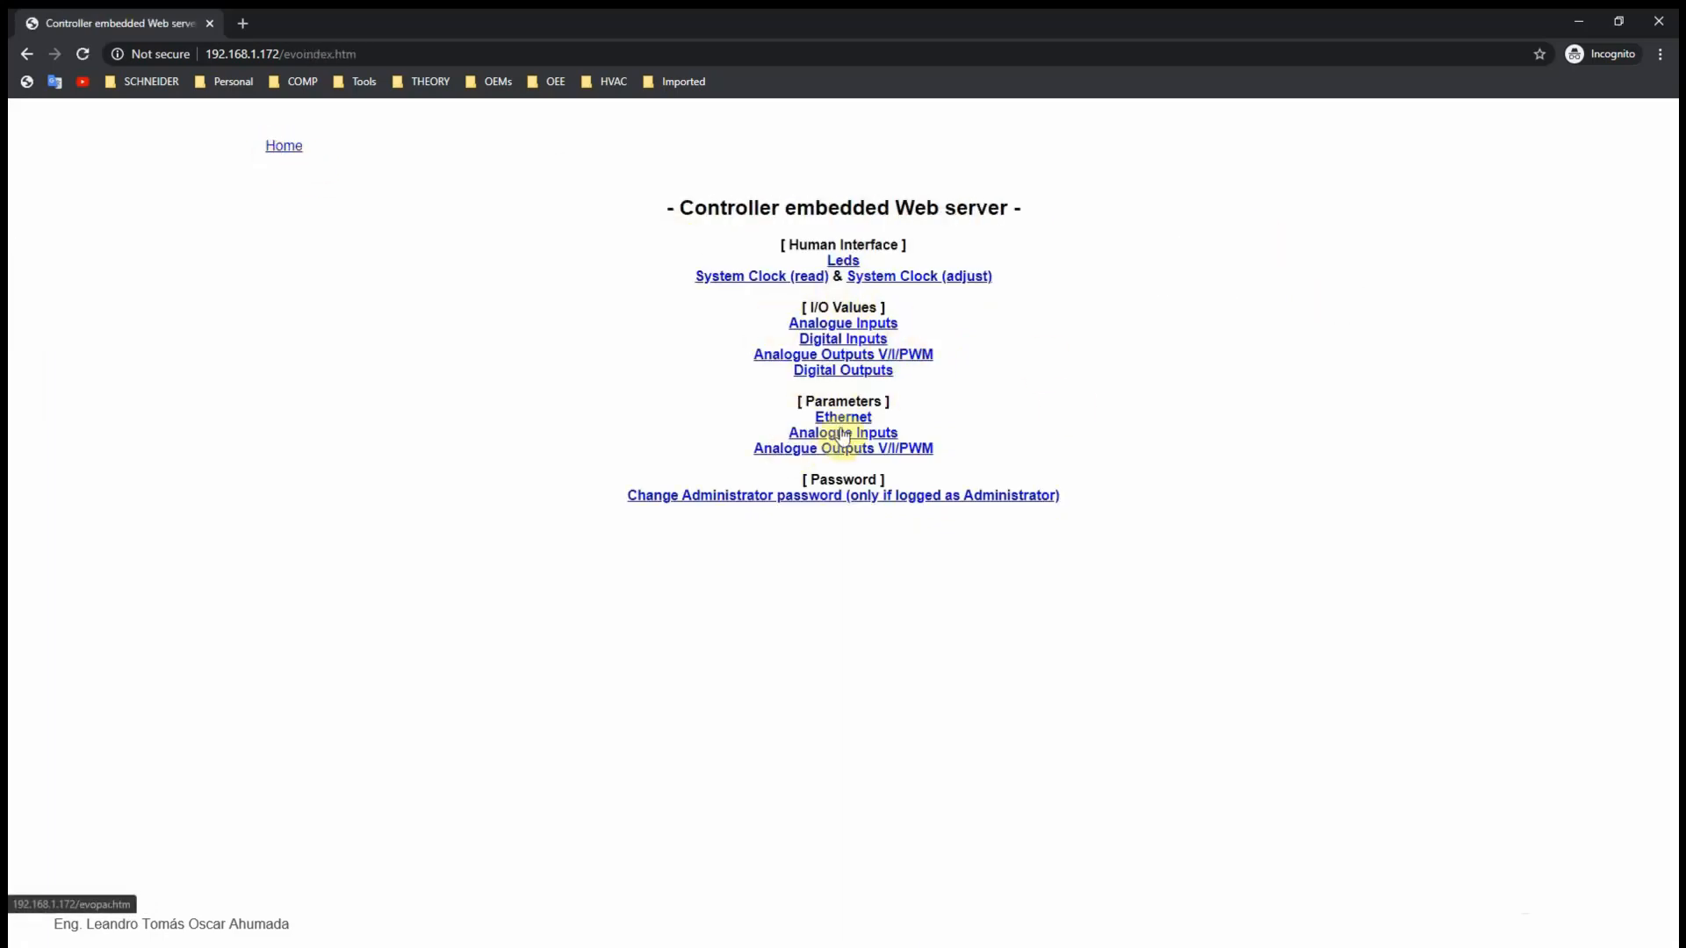
click(842, 417)
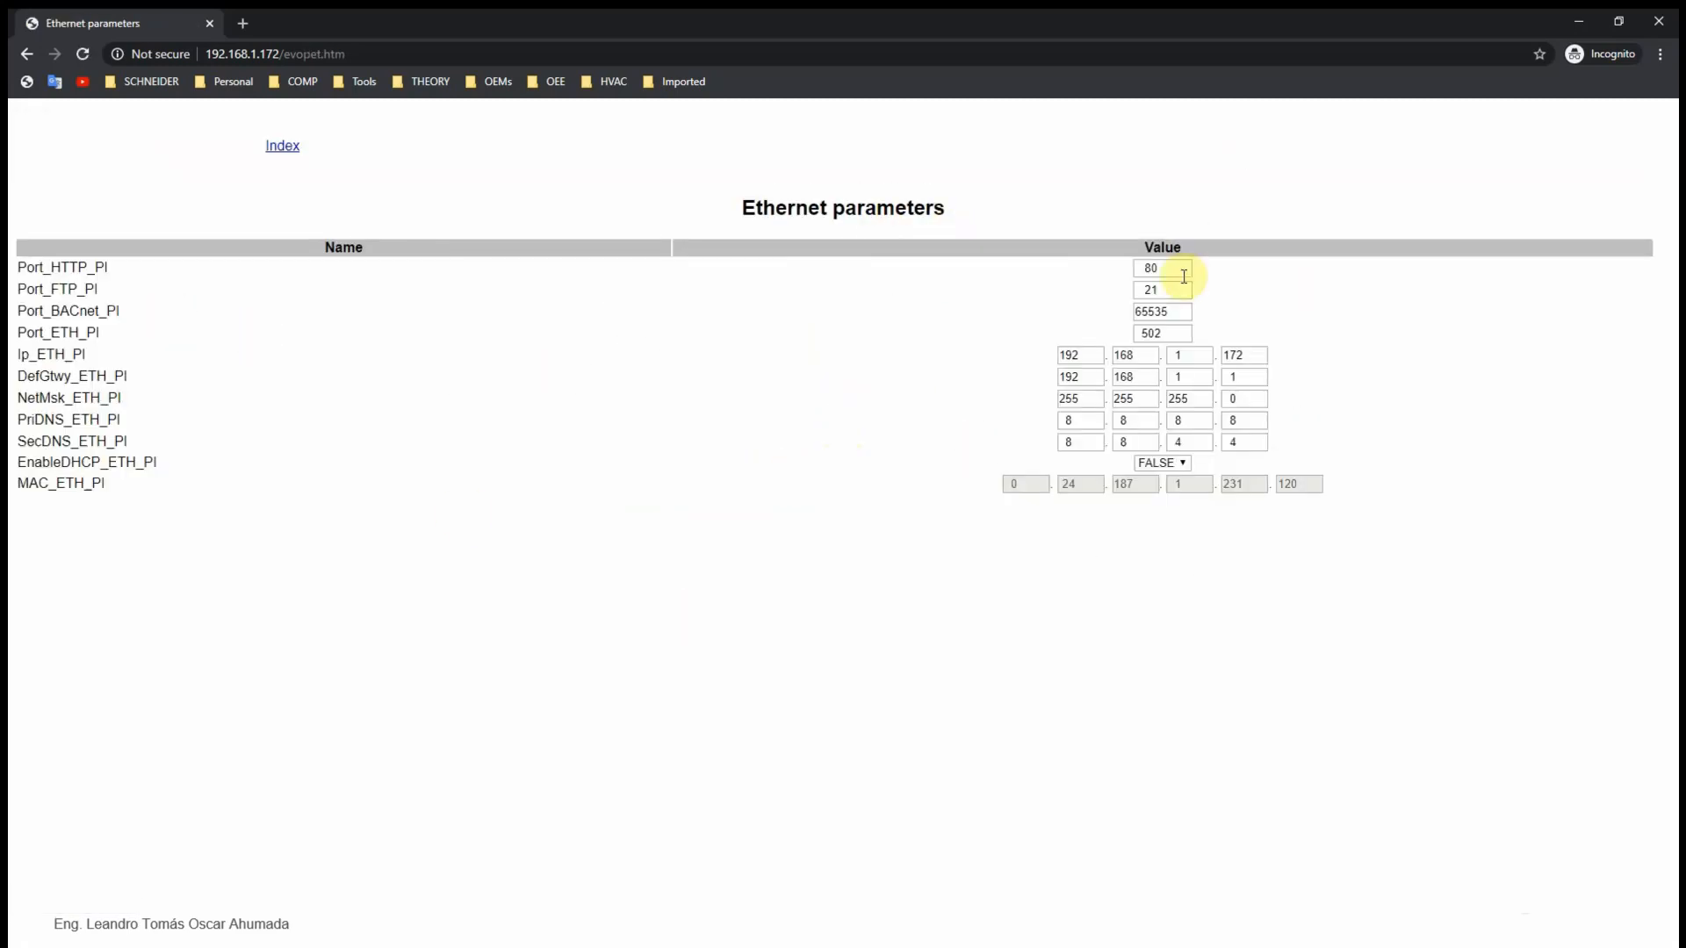
click(282, 145)
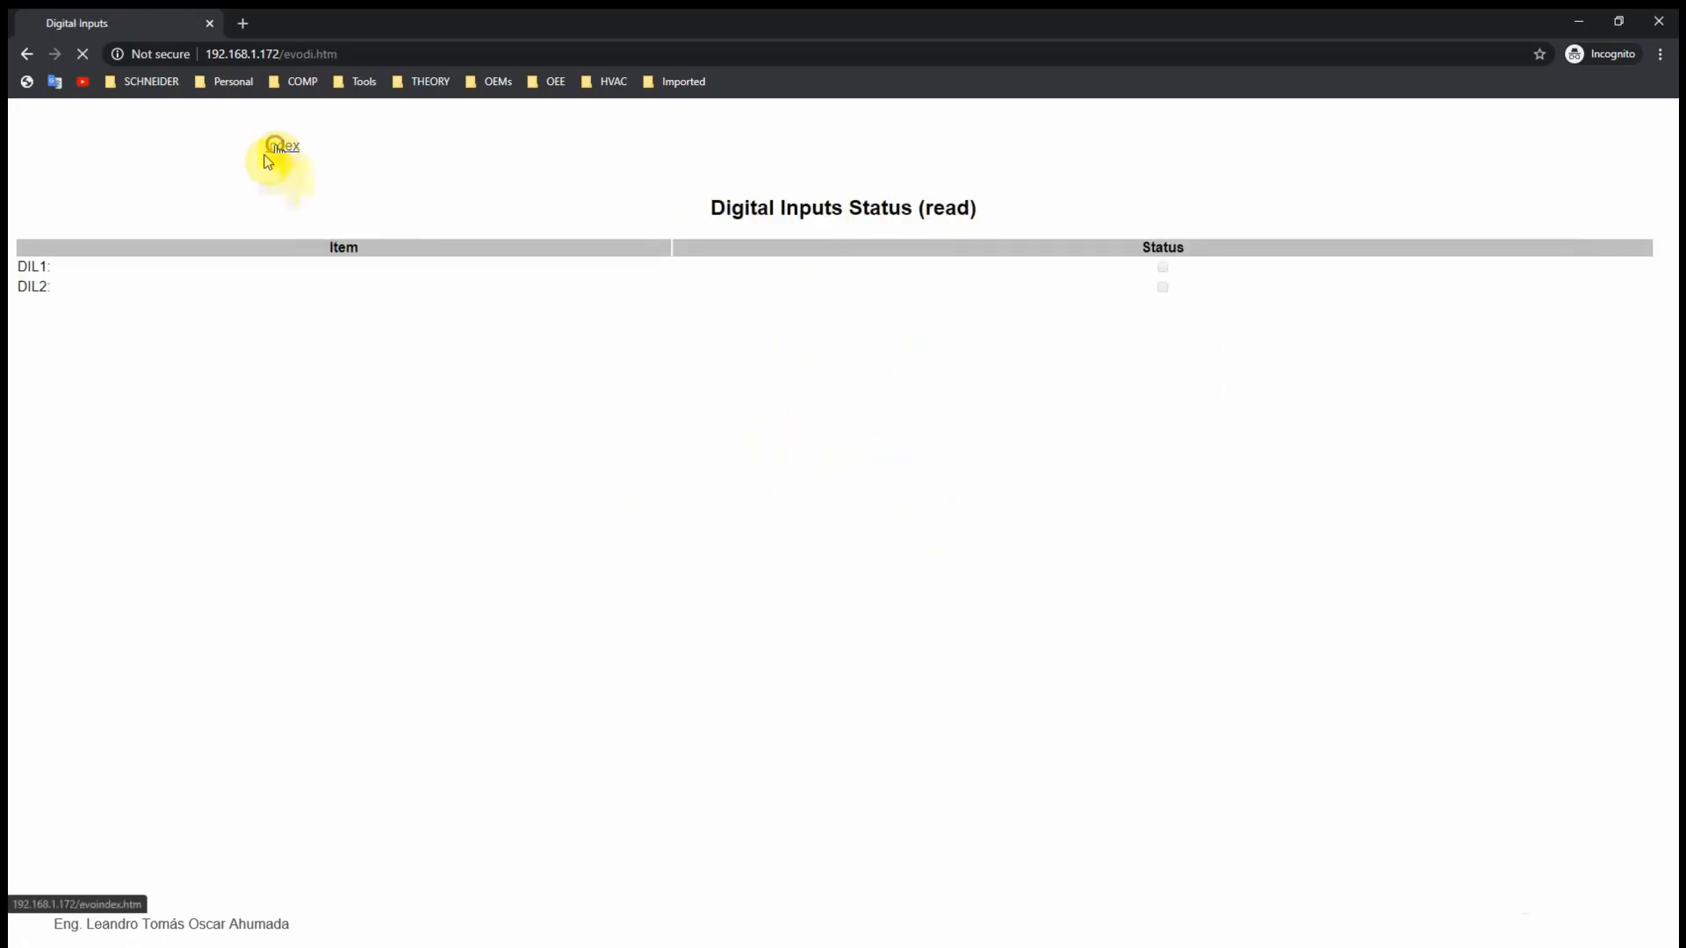
click(281, 148)
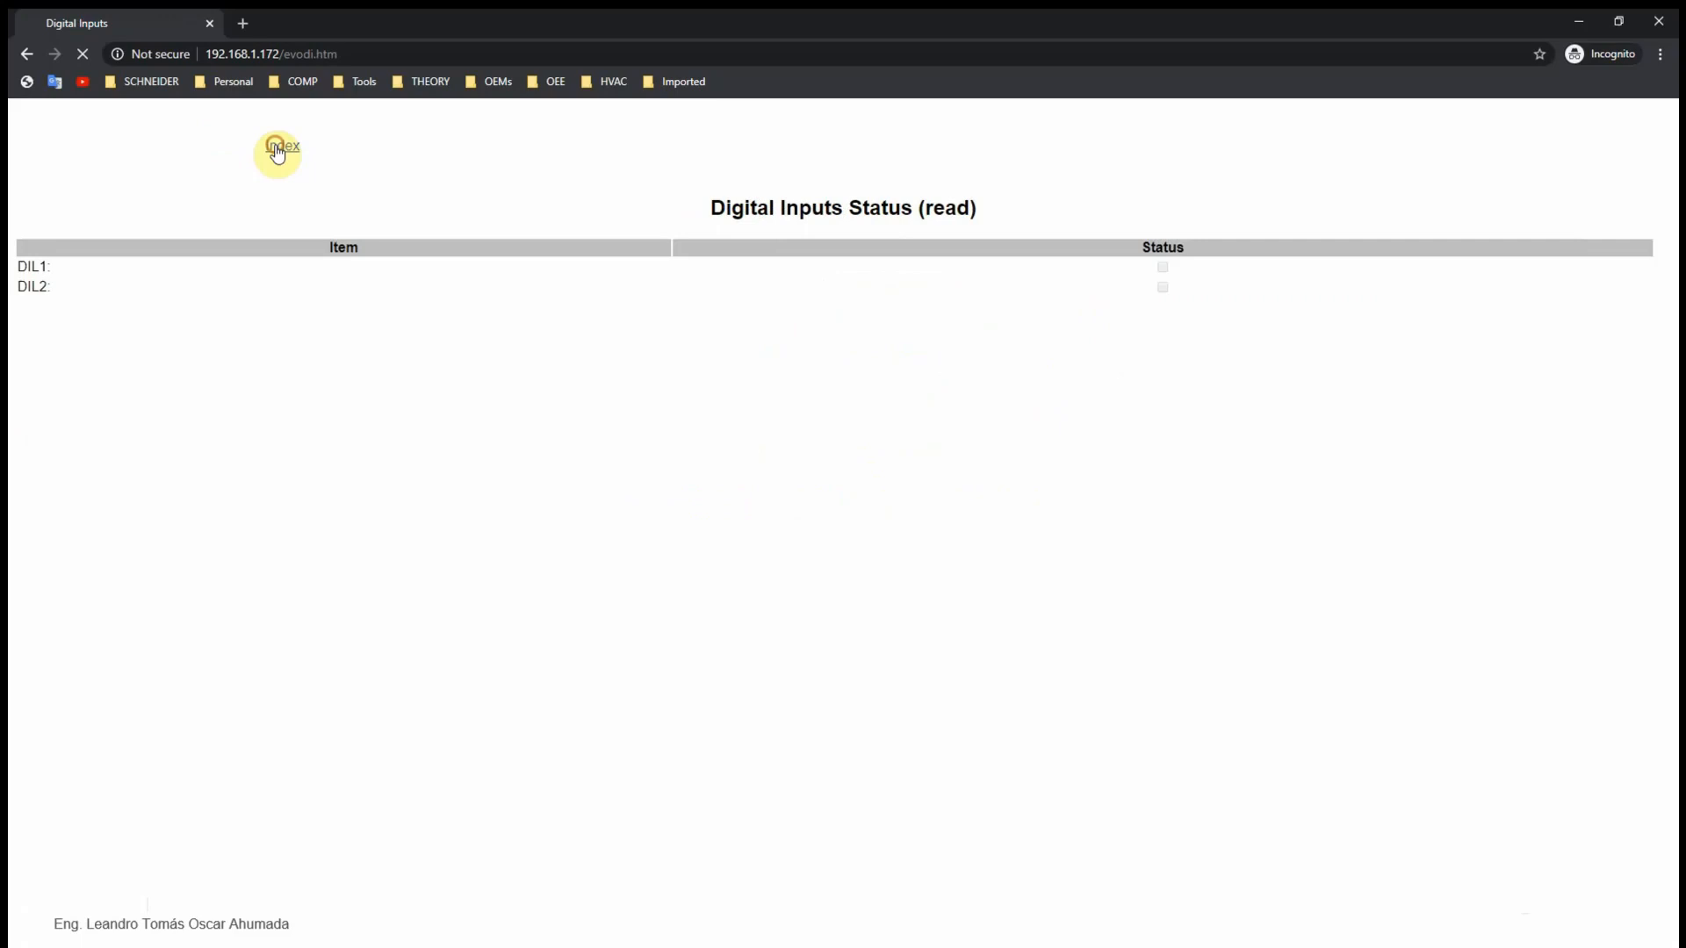
click(279, 145)
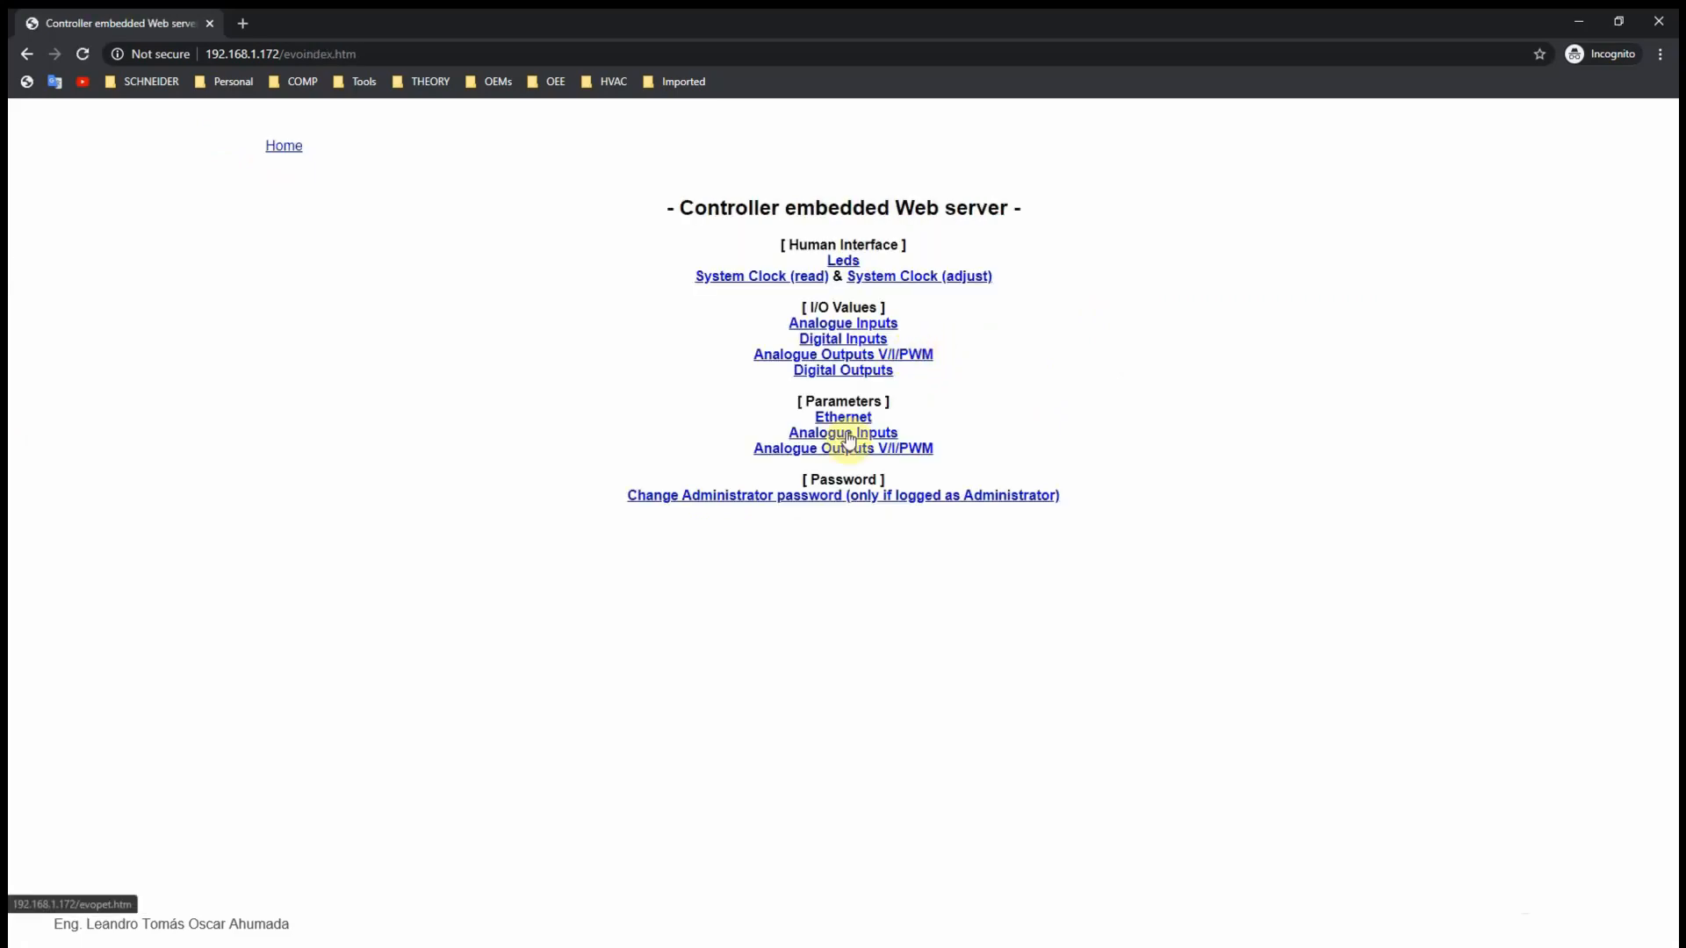
click(843, 449)
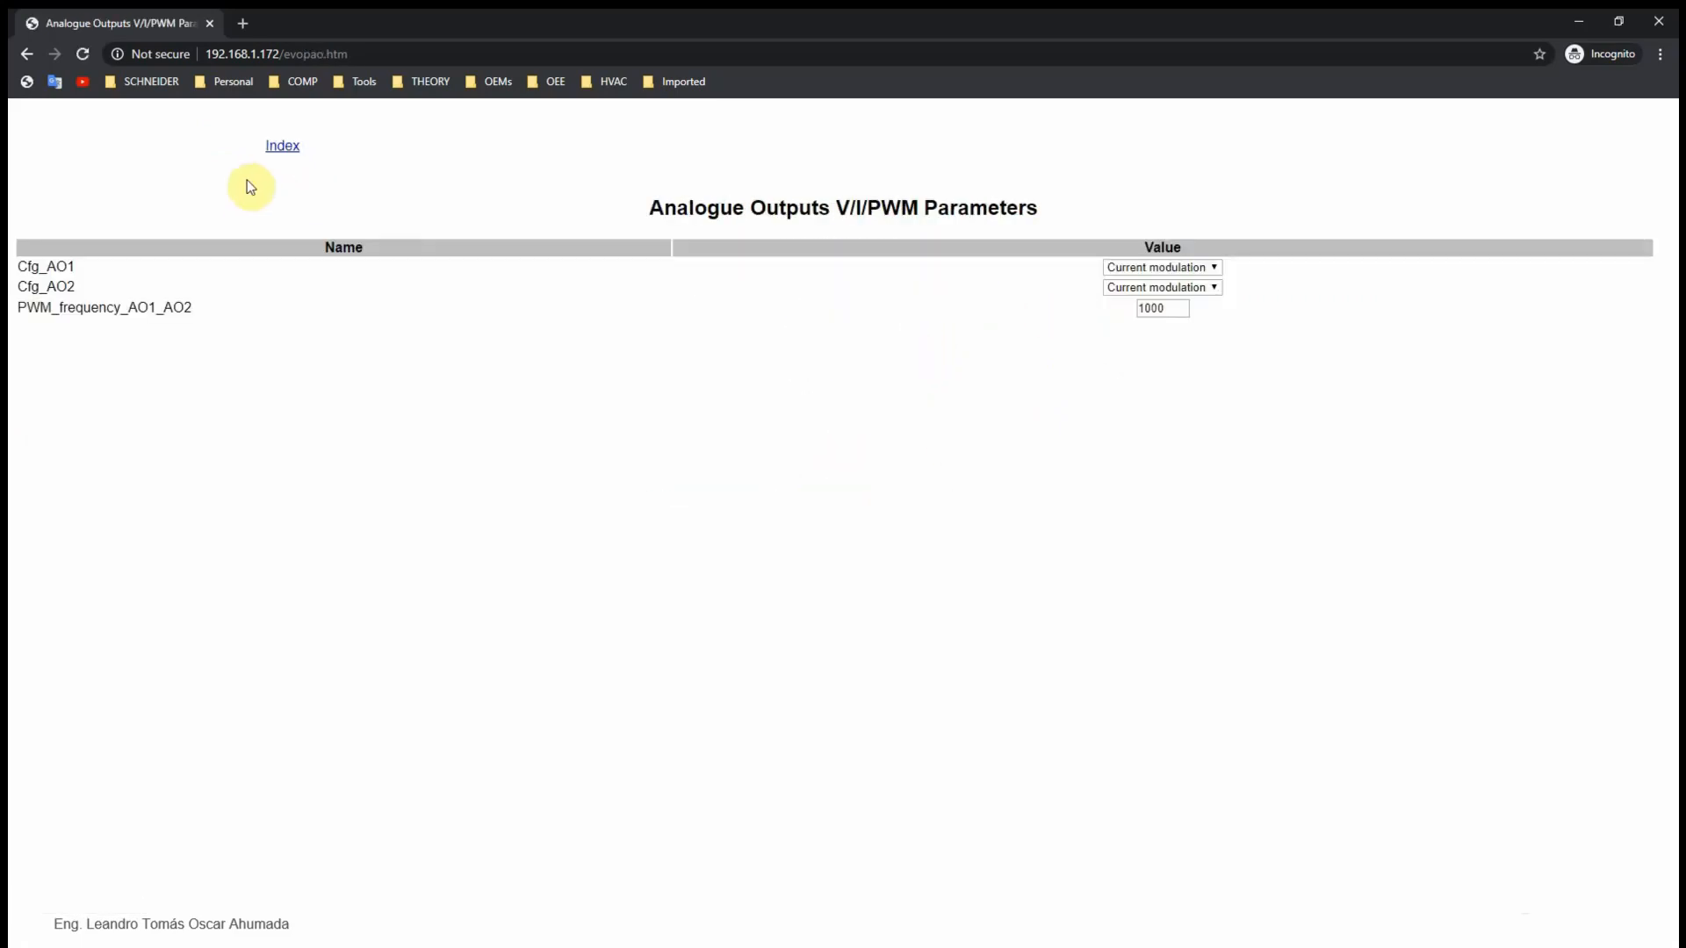
click(282, 144)
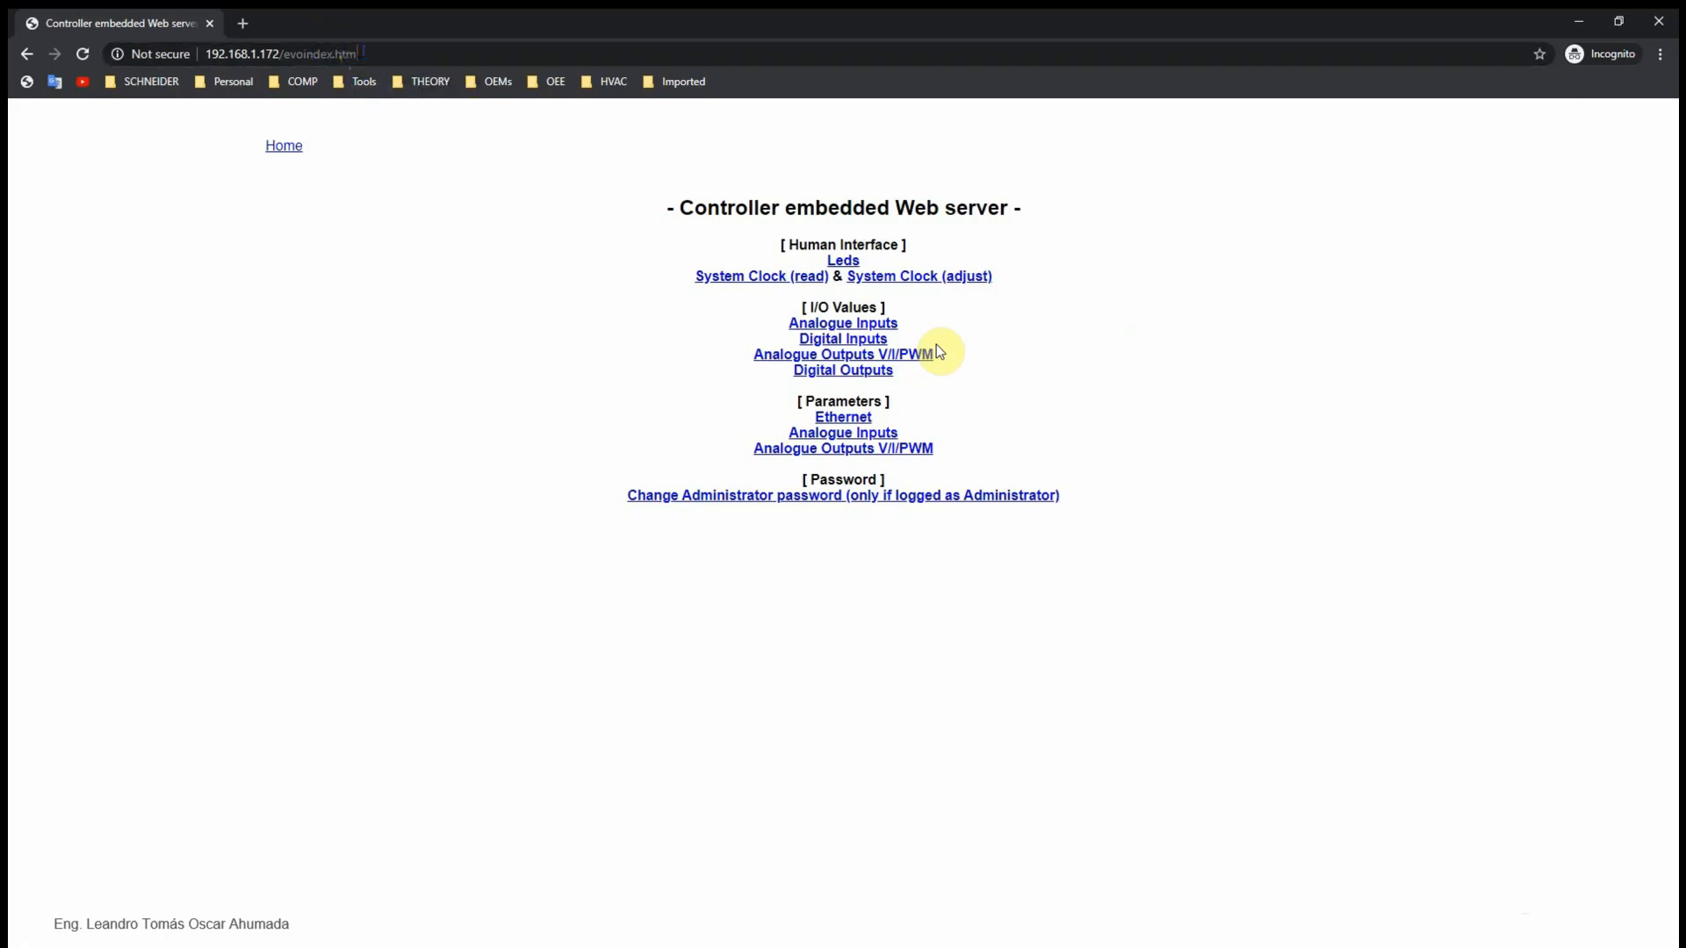
mouse_move(1213, 246)
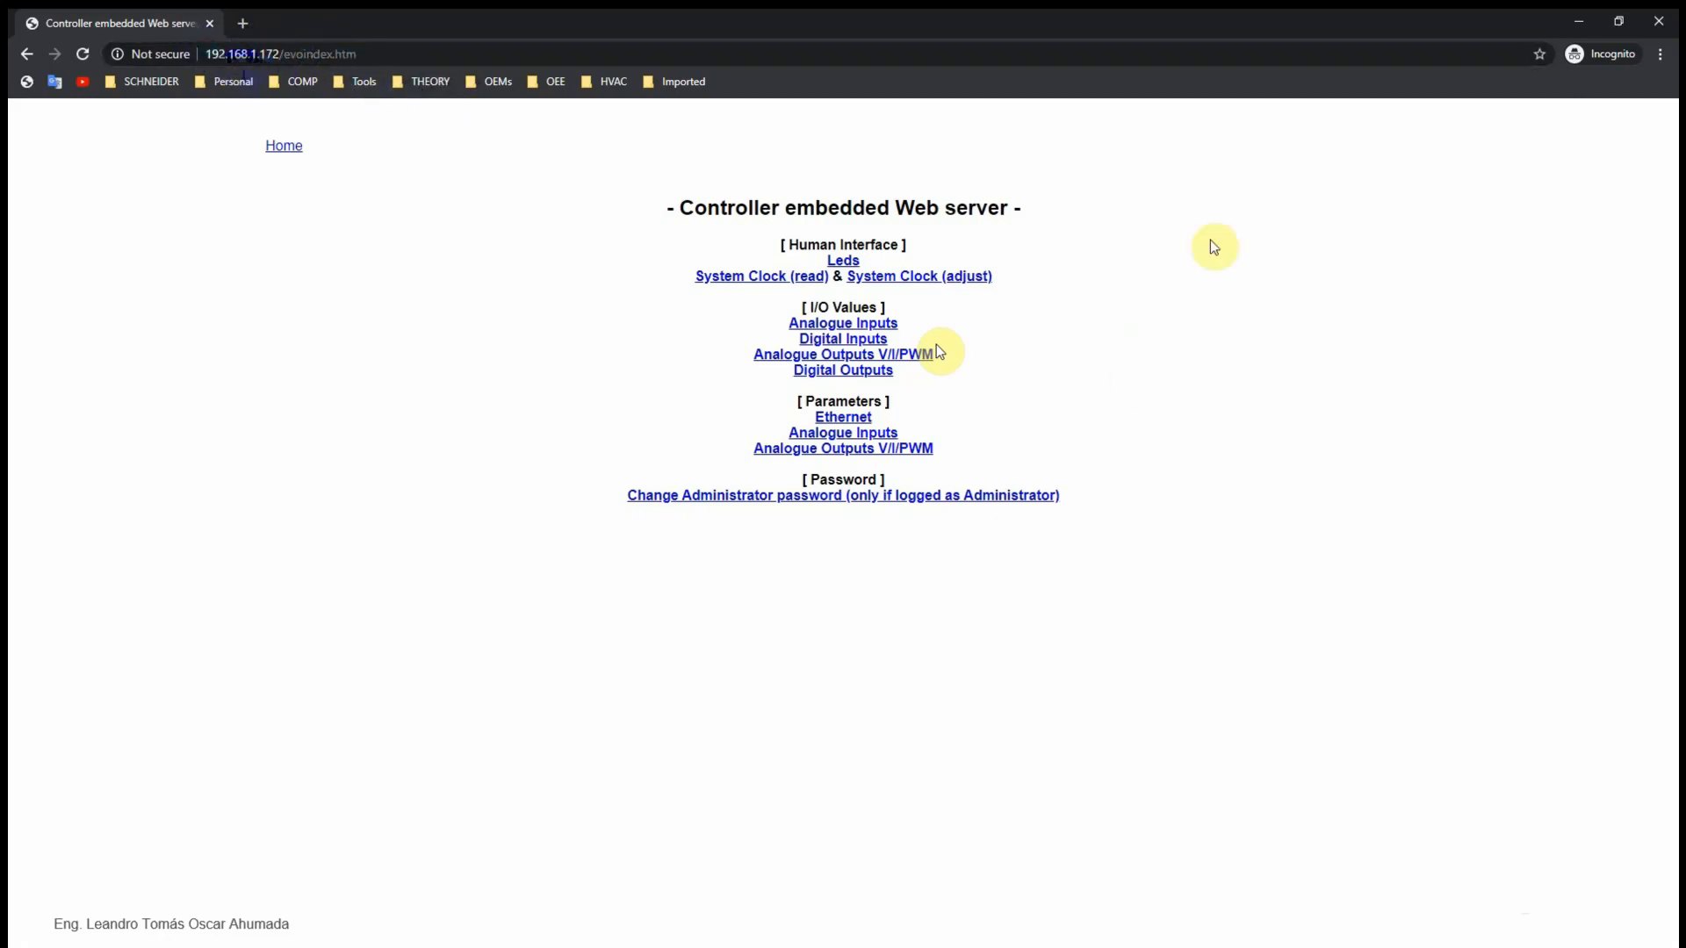
click(279, 53)
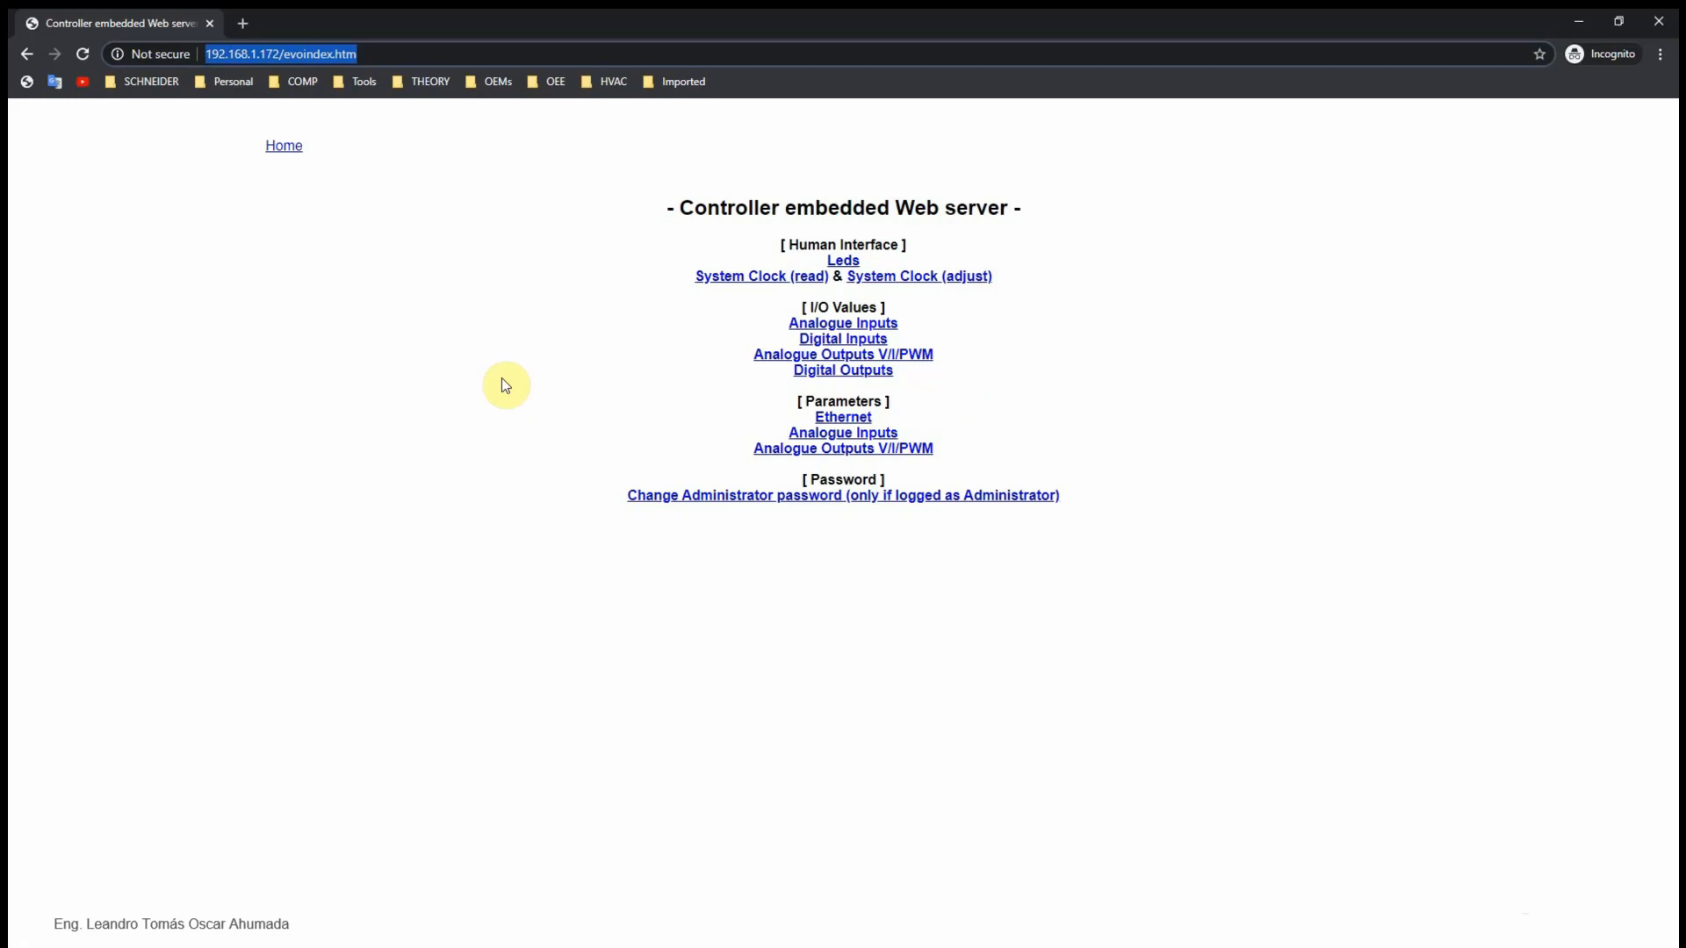
mouse_move(1051, 904)
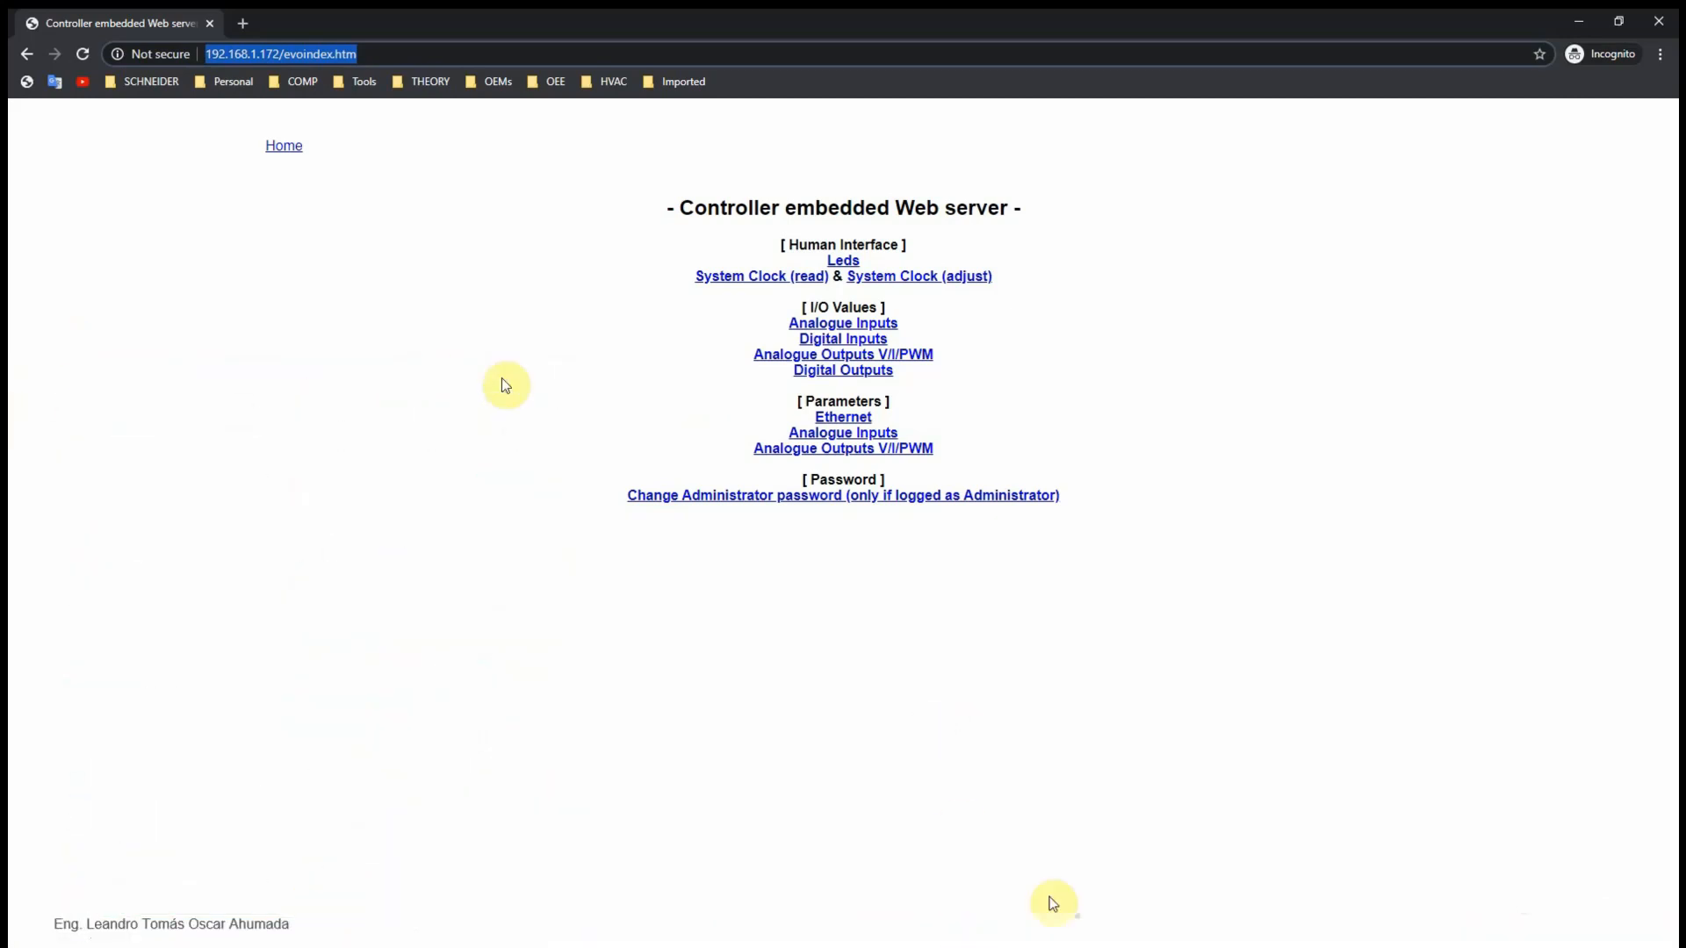